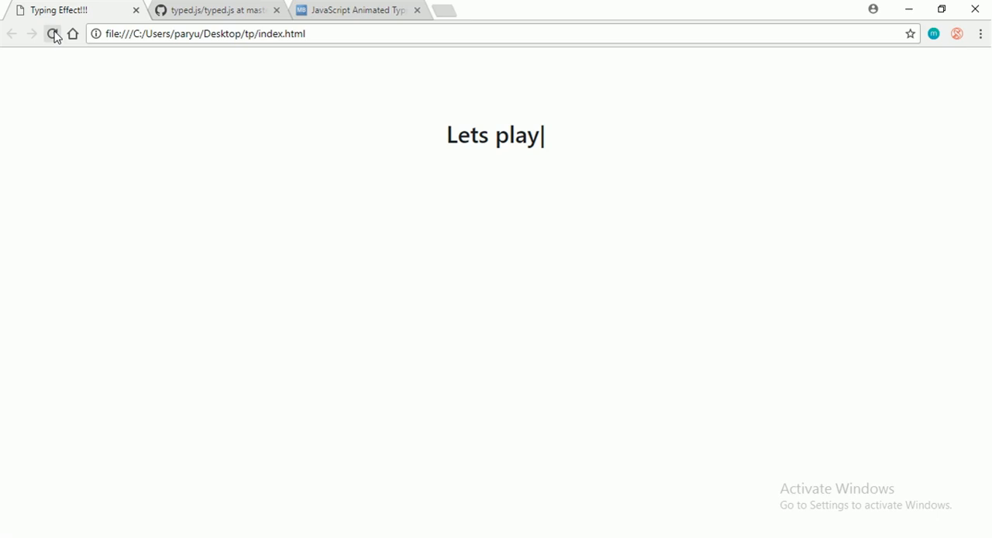
pyautogui.moveTo(356, 10)
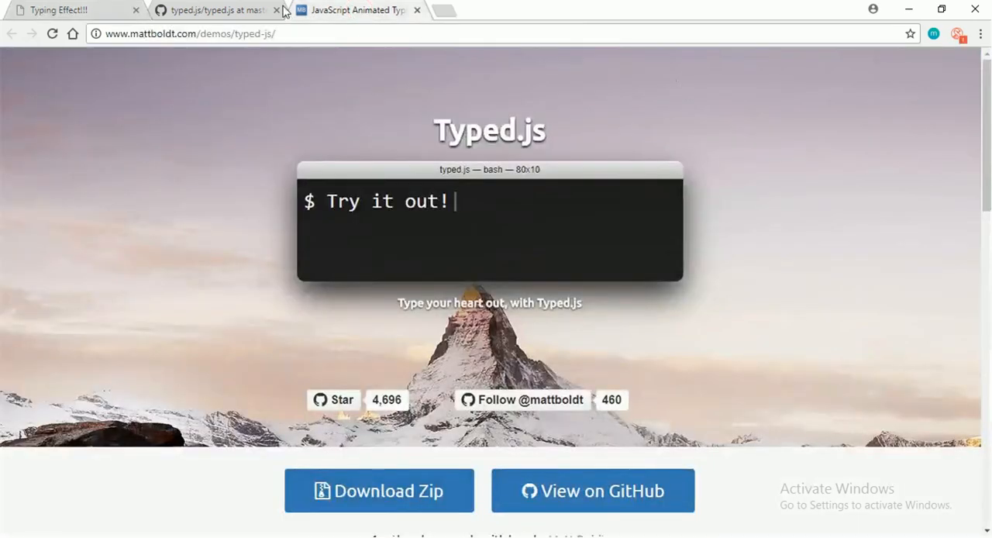
# Download the typed.js master zip from the Typed.js demo page's Download Zip button.
pyautogui.click(190, 34)
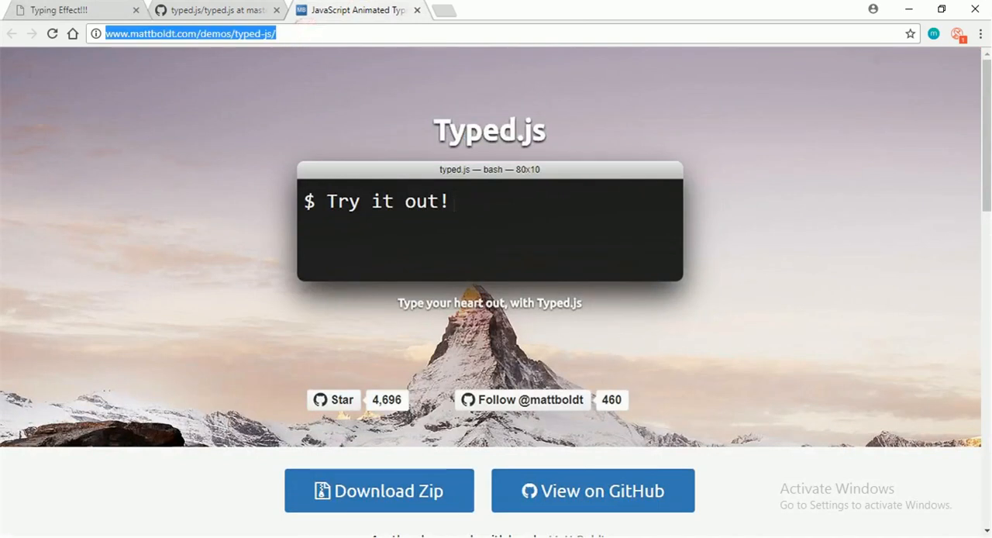
pyautogui.moveTo(932, 191)
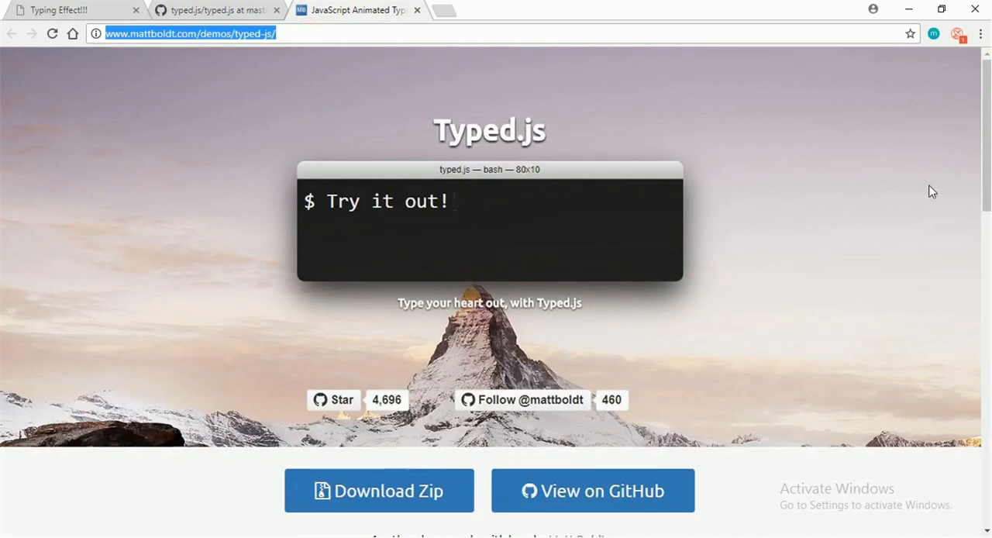
pyautogui.scroll(-3)
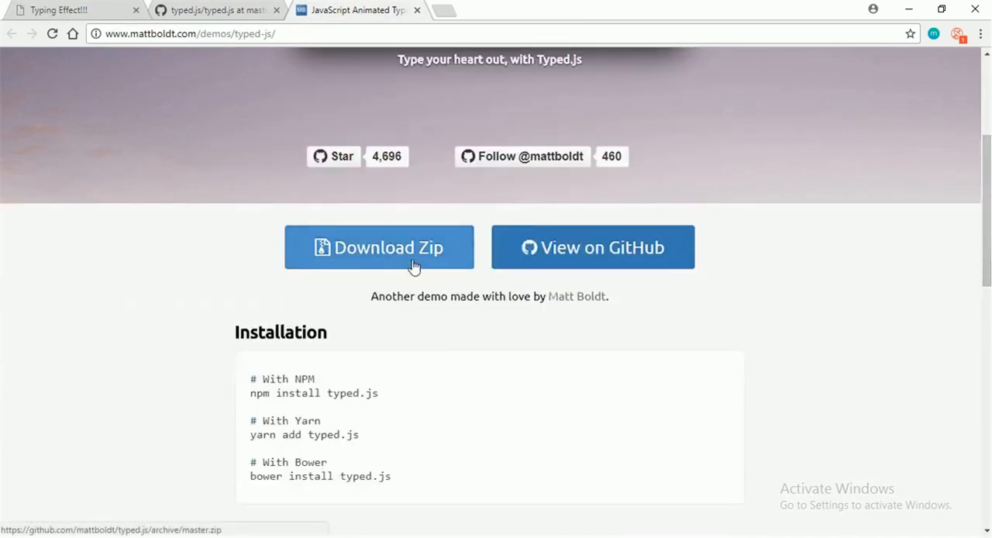
pyautogui.click(378, 247)
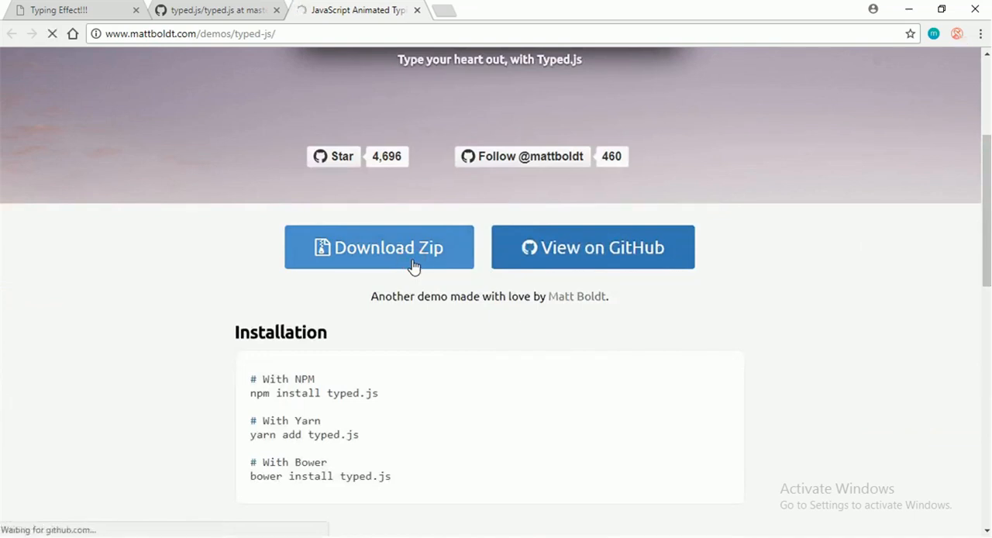
pyautogui.click(378, 247)
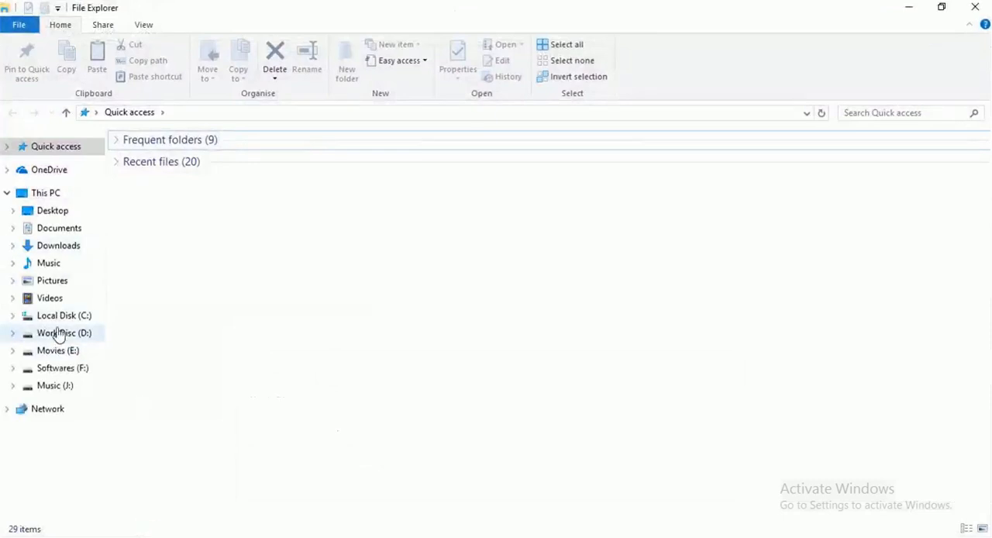
# Open typed.js-master.zip from Downloads, enter its lib folder, and select typed.js.
pyautogui.click(58, 245)
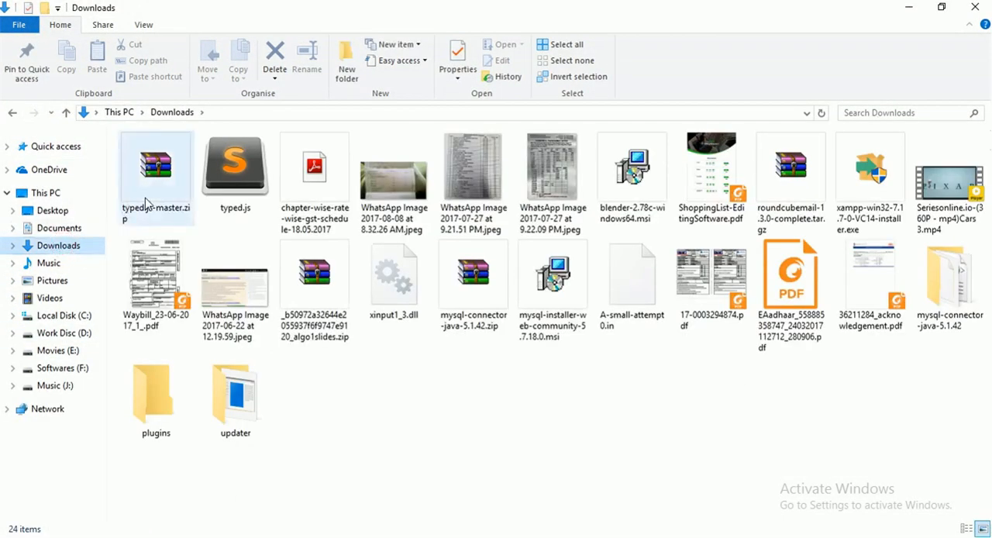
pyautogui.doubleClick(156, 163)
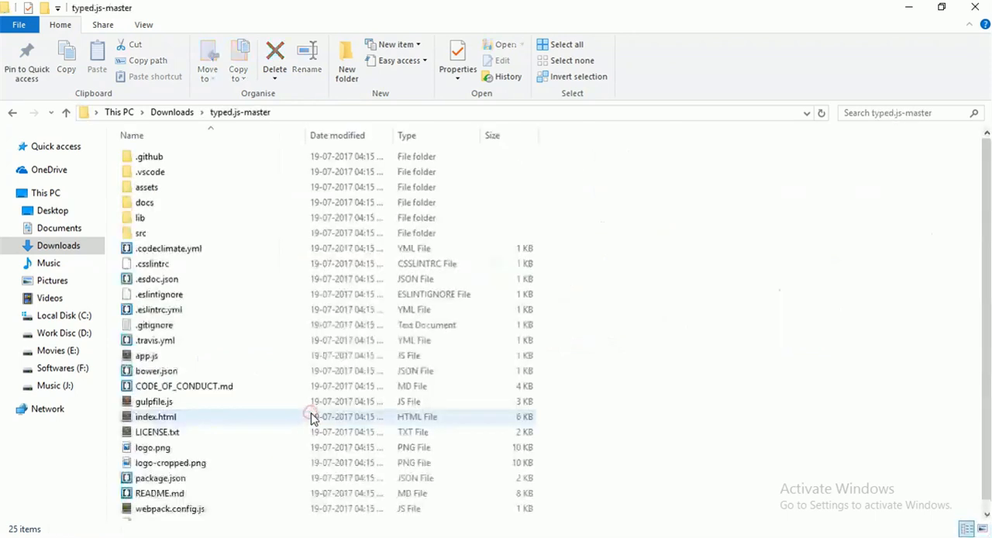
pyautogui.doubleClick(140, 217)
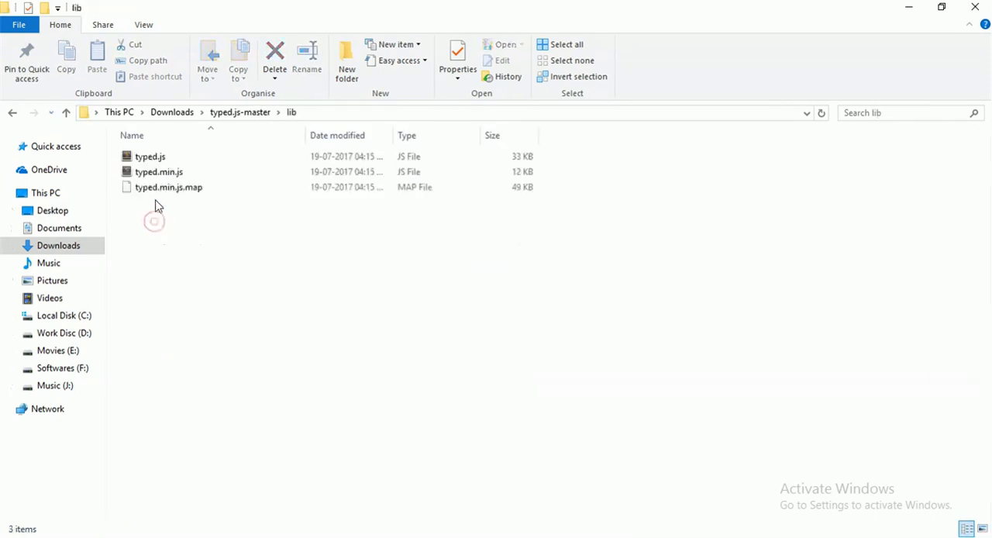
pyautogui.click(149, 156)
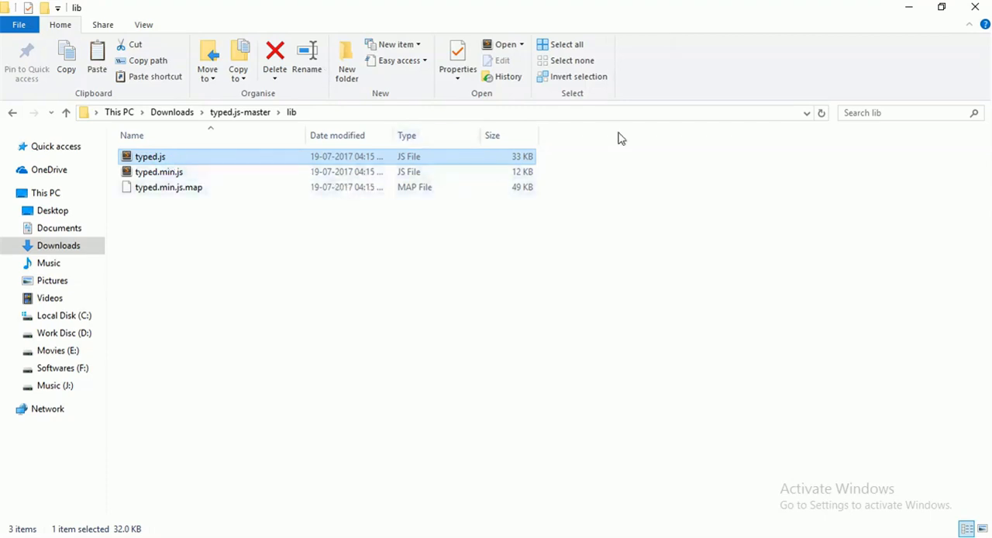
pyautogui.moveTo(159, 171)
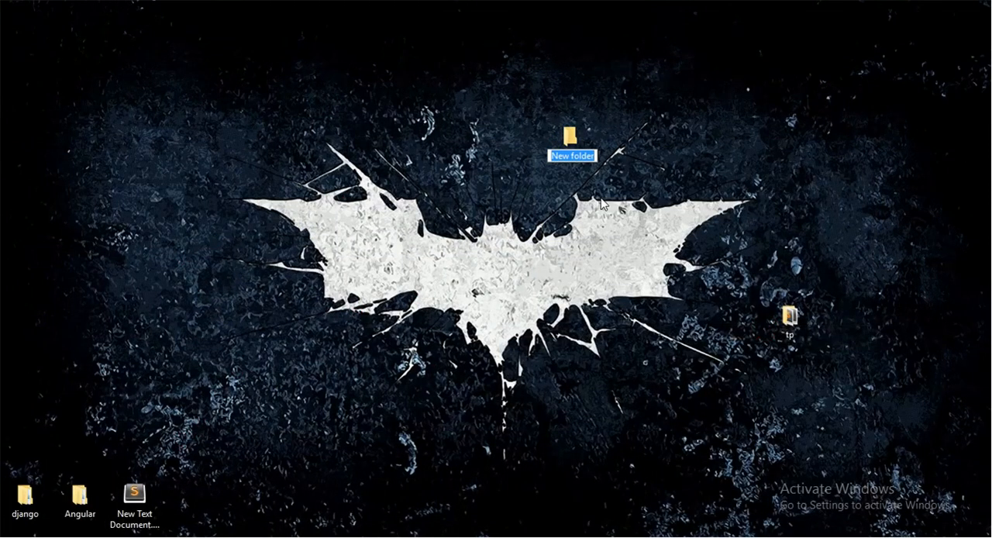
# Name a new desktop folder 'typing effect' and open it.
pyautogui.write('typing e')
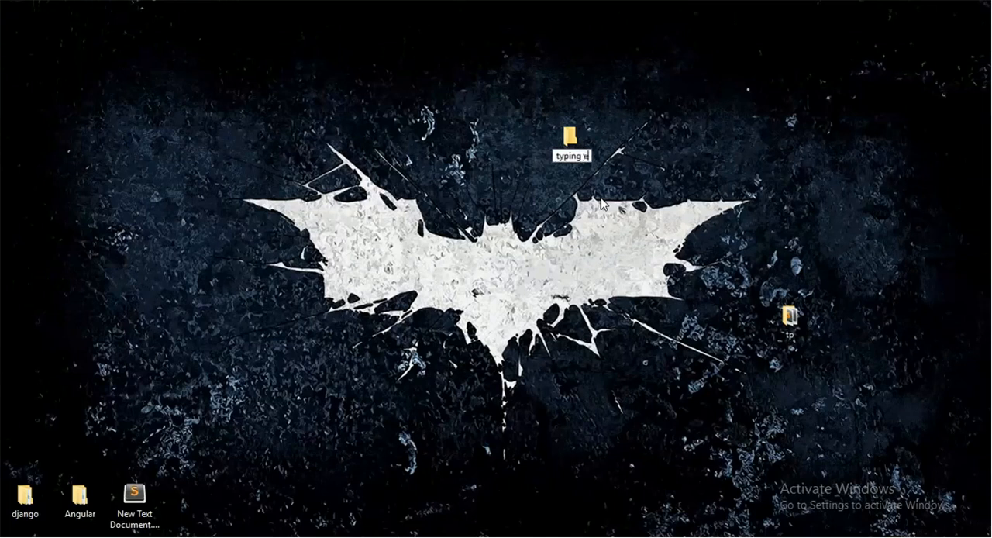
pyautogui.write('ffect')
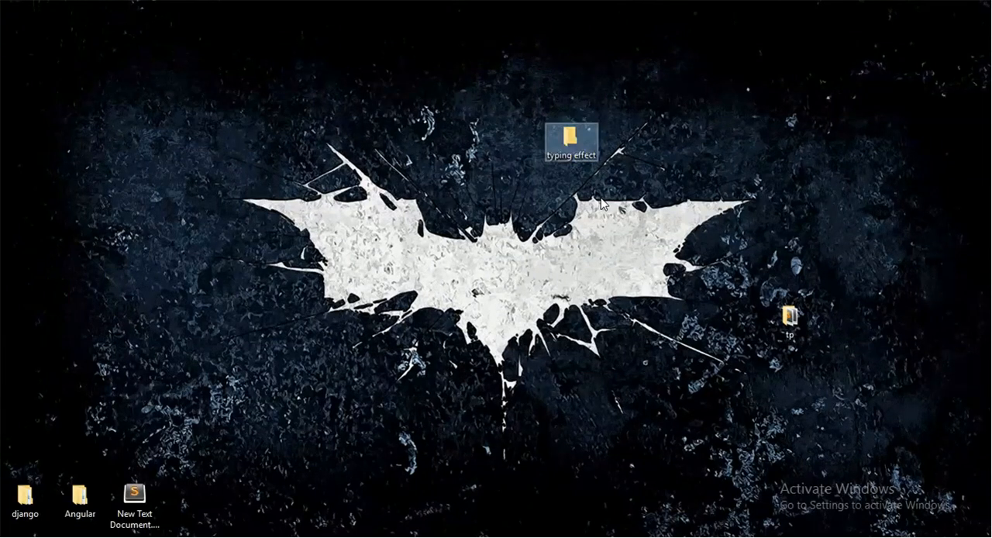
pyautogui.doubleClick(572, 133)
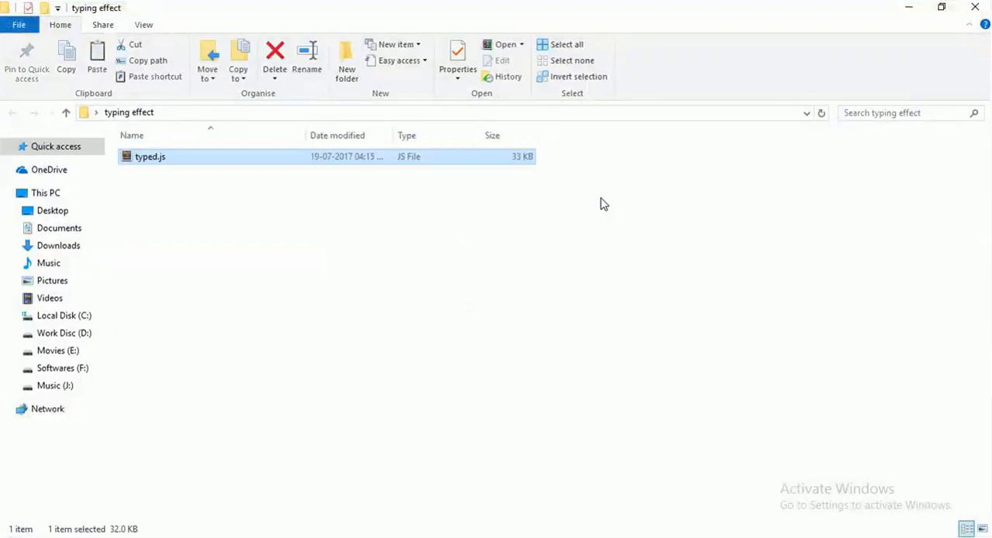
pyautogui.moveTo(193, 186)
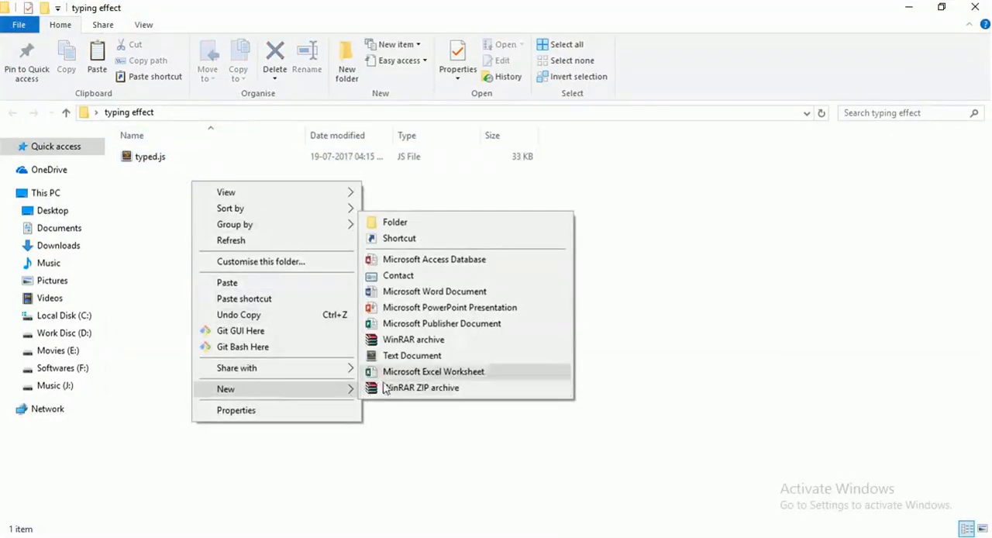
# Create an empty index.html file inside the typing effect folder.
pyautogui.click(412, 355)
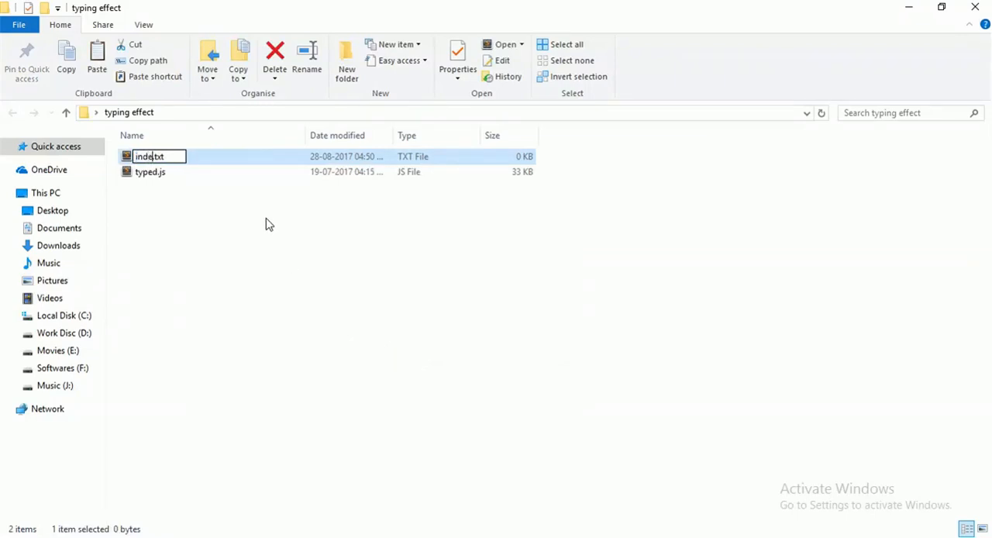
pyautogui.write('x')
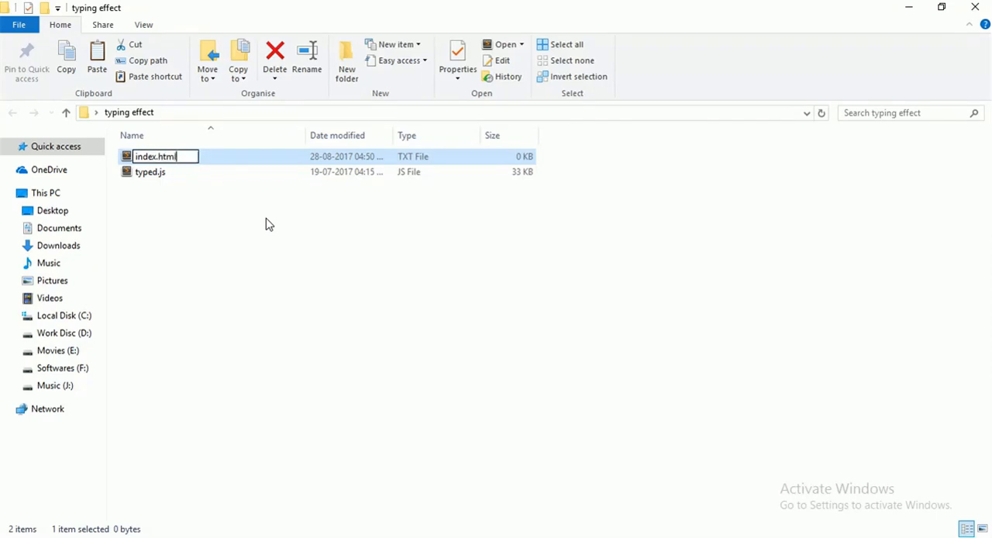
pyautogui.press('Return')
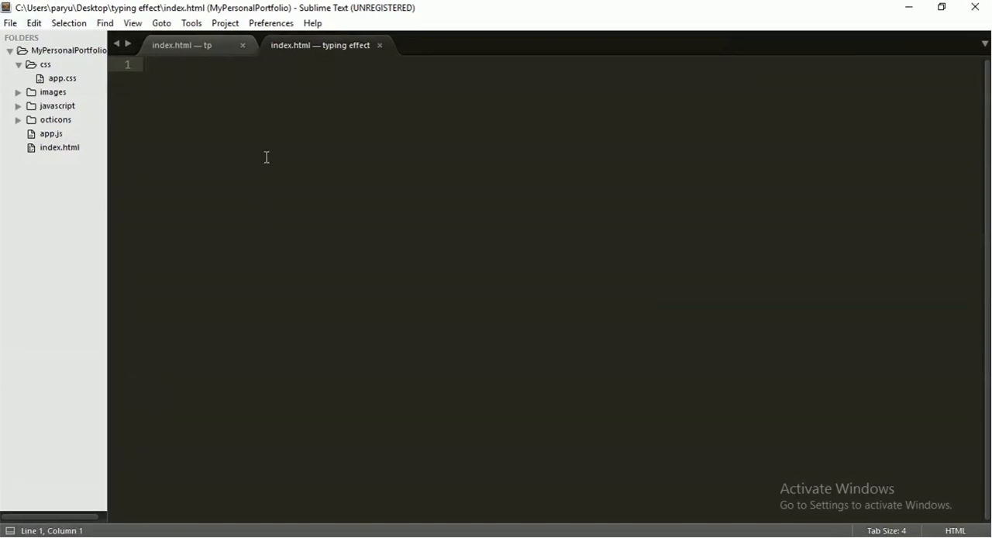
# Insert the HTML5 boilerplate, retitle it 'Typing Effect', and save index.html.
pyautogui.click(145, 64)
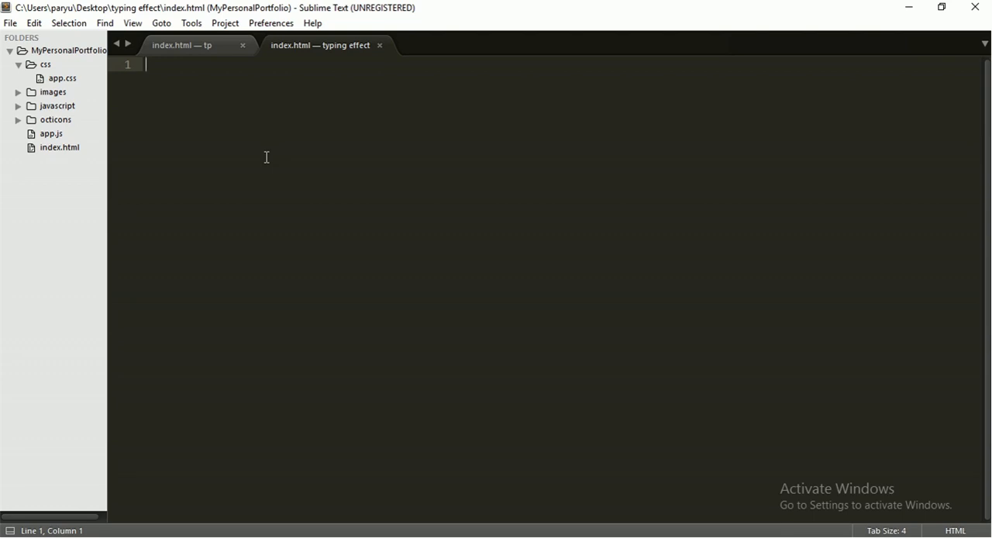
pyautogui.write('<!DOCTYPE html>')
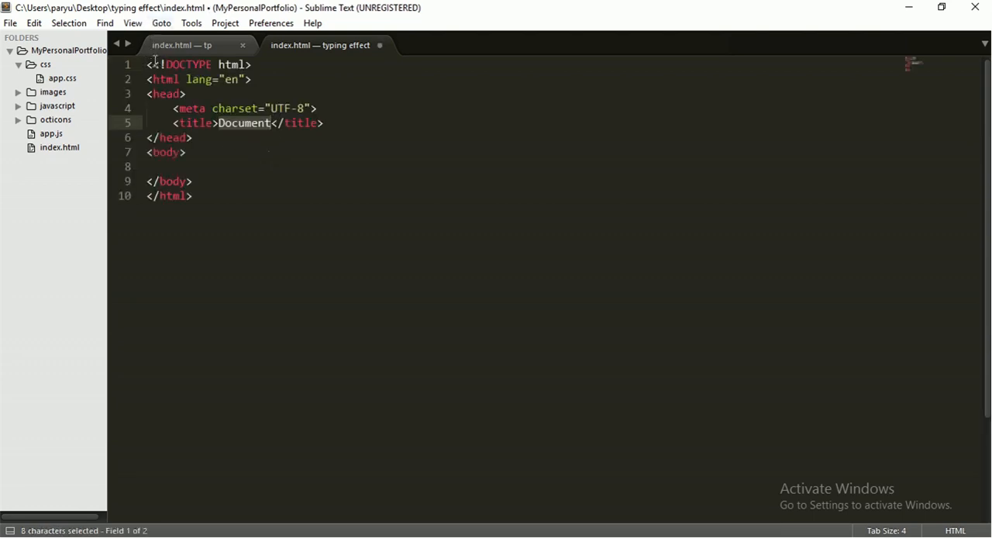
pyautogui.click(151, 64)
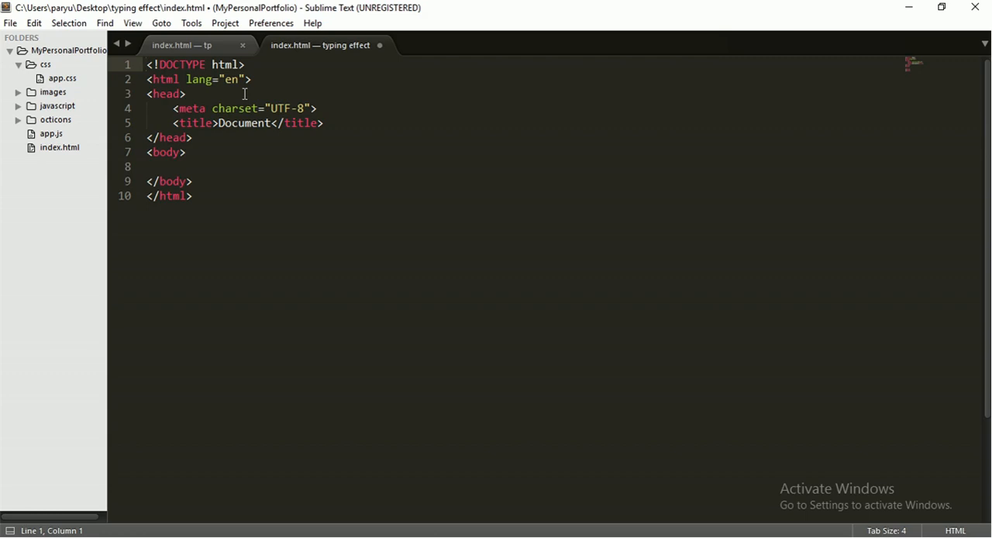
pyautogui.moveTo(269, 62)
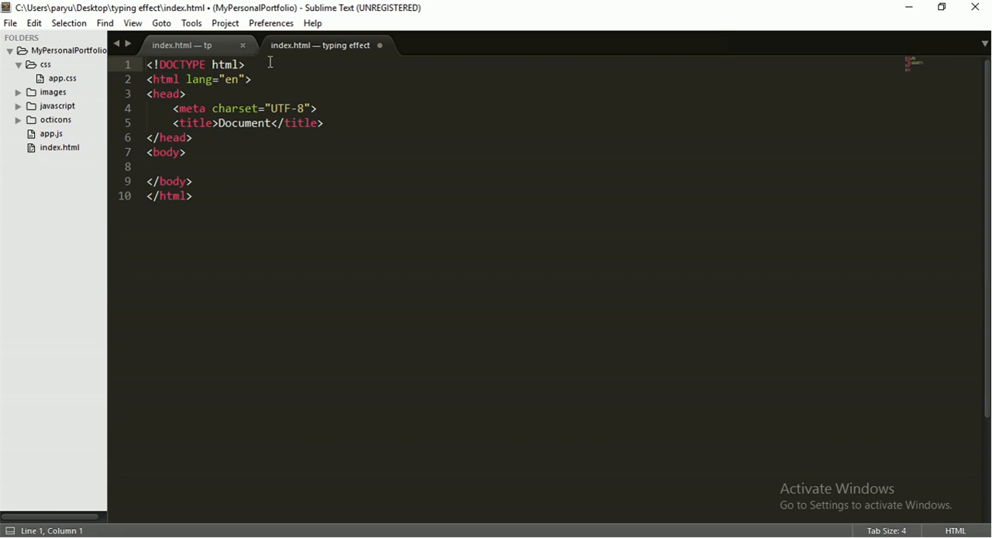
pyautogui.moveTo(357, 67)
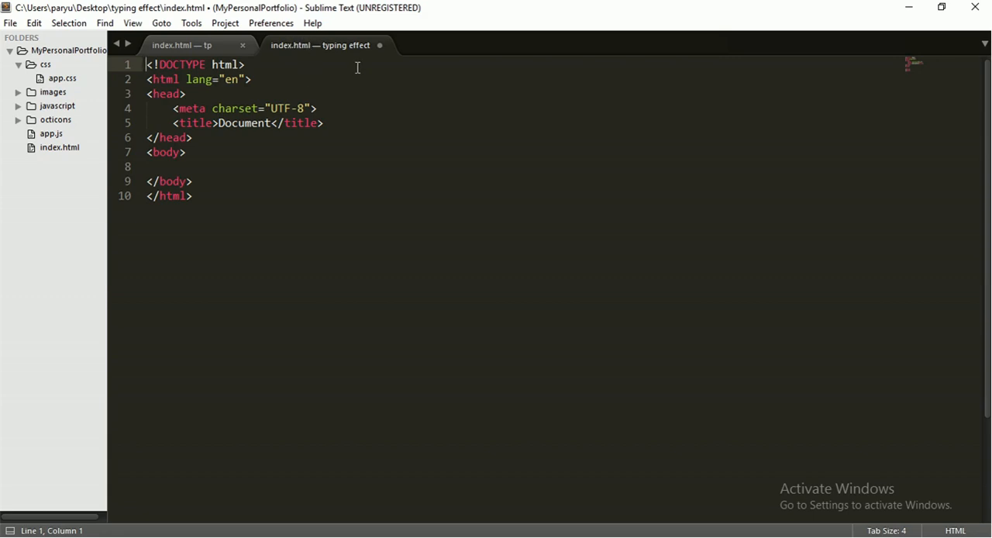
pyautogui.moveTo(259, 123)
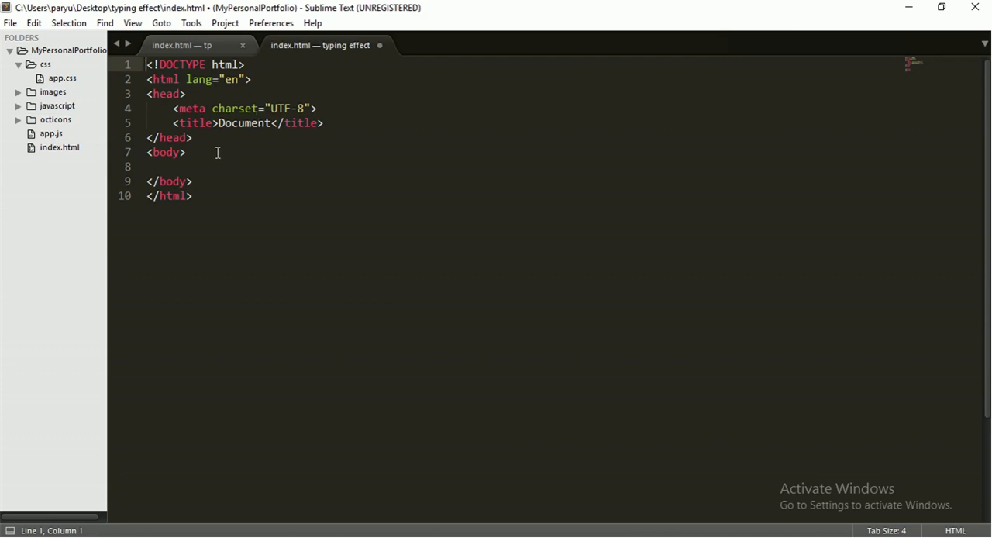
pyautogui.doubleClick(244, 122)
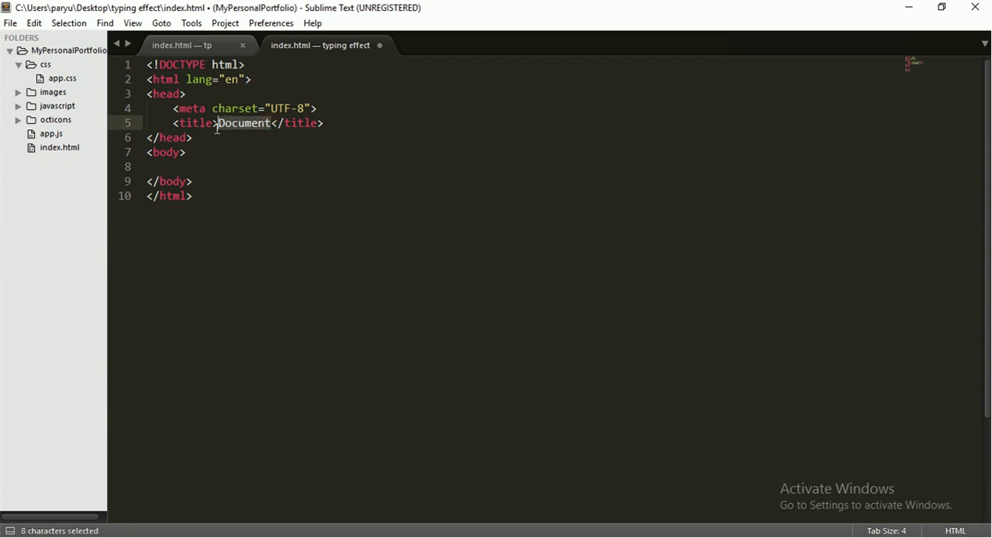
pyautogui.write('Ty')
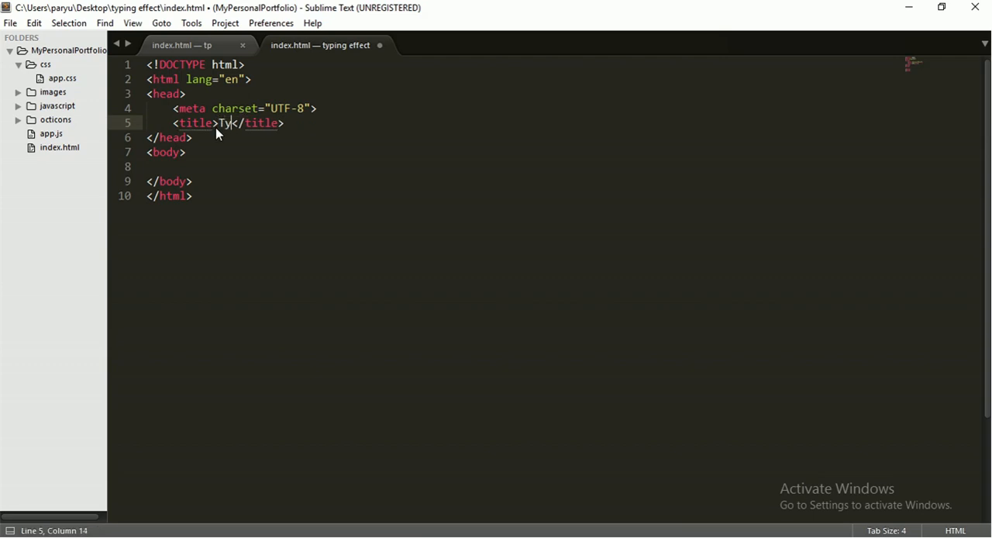
pyautogui.write('ping Effect')
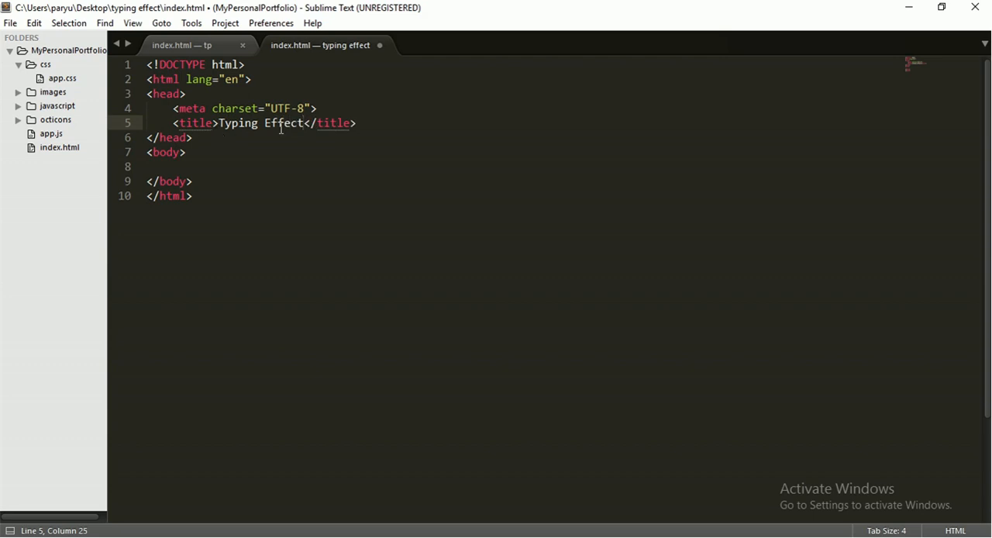
pyautogui.press('ctrl+s')
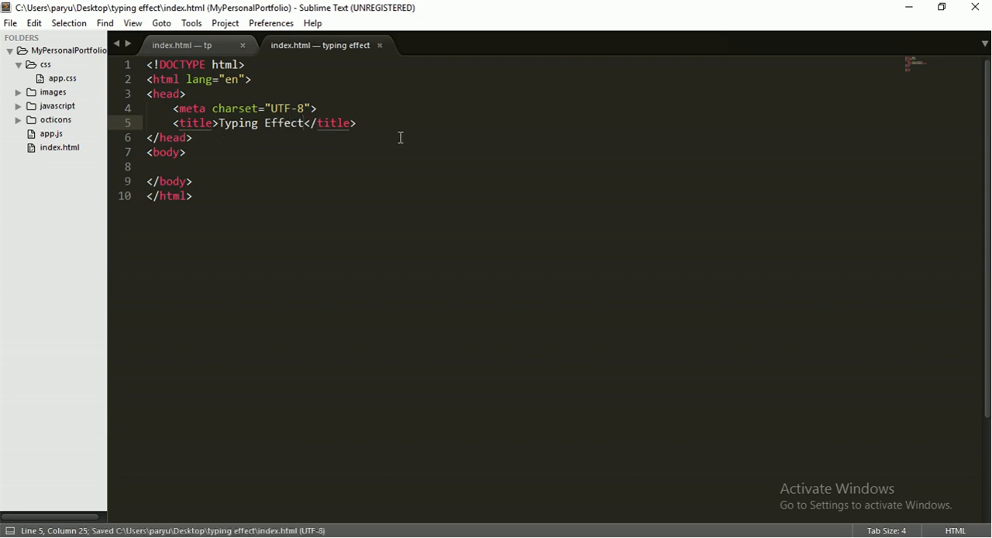
# Add a script tag with src typed.js and the Bootstrap stylesheet link to the head.
pyautogui.click(358, 123)
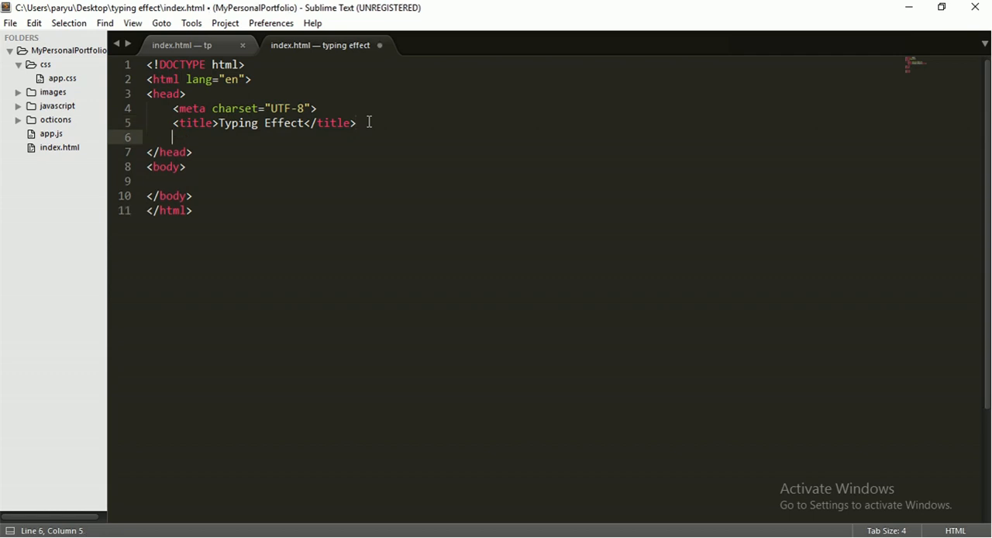
pyautogui.write('<')
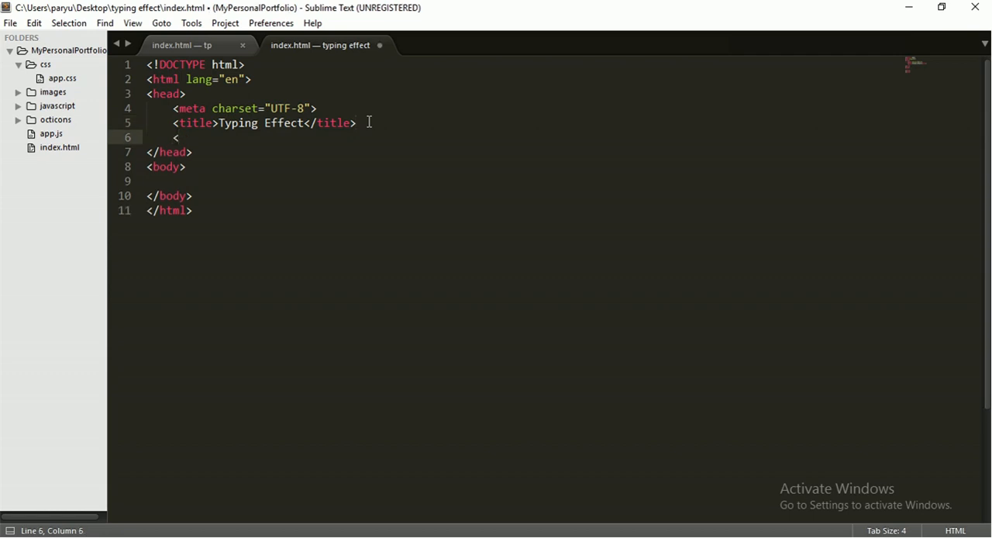
pyautogui.write('script type="text/javascript"></script>')
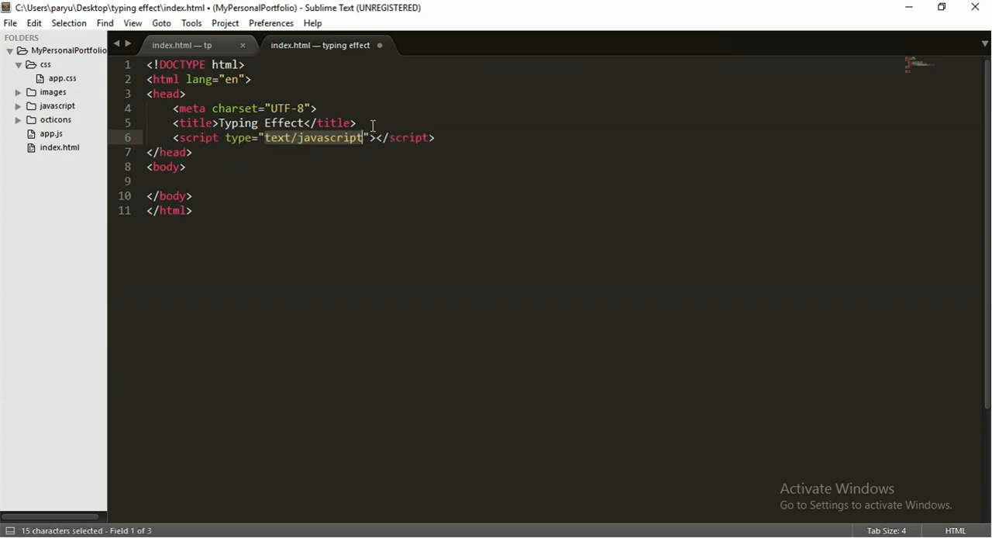
pyautogui.click(371, 137)
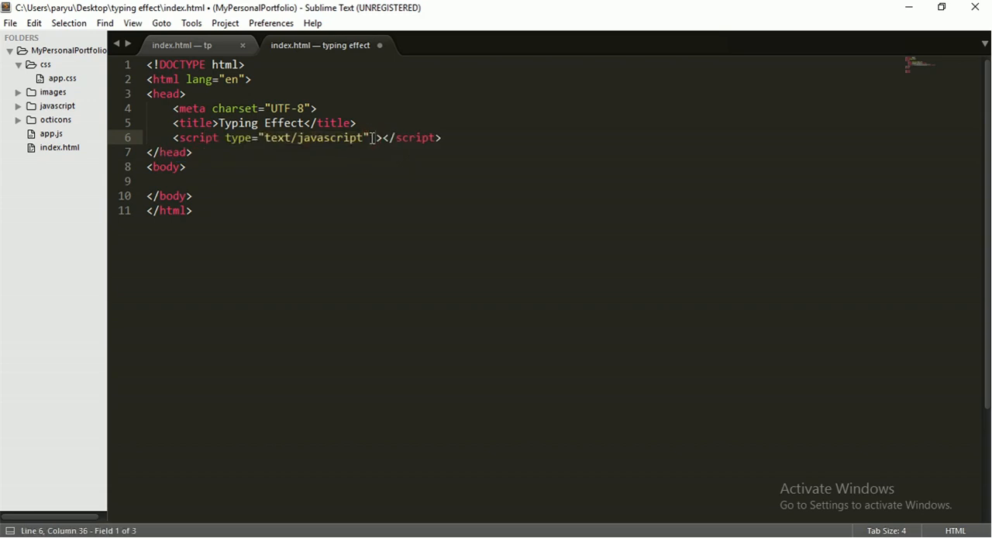
pyautogui.write("src=''")
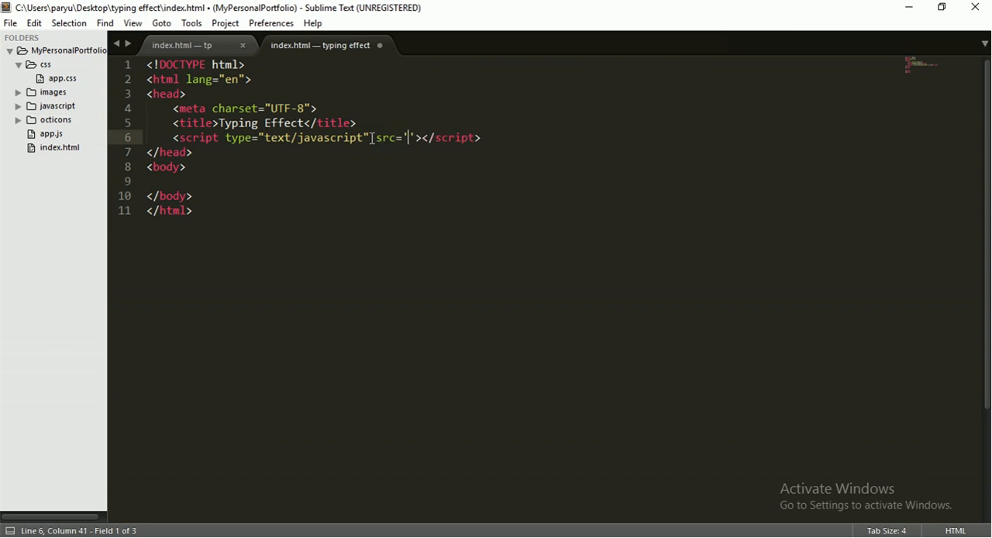
pyautogui.press('Backspace')
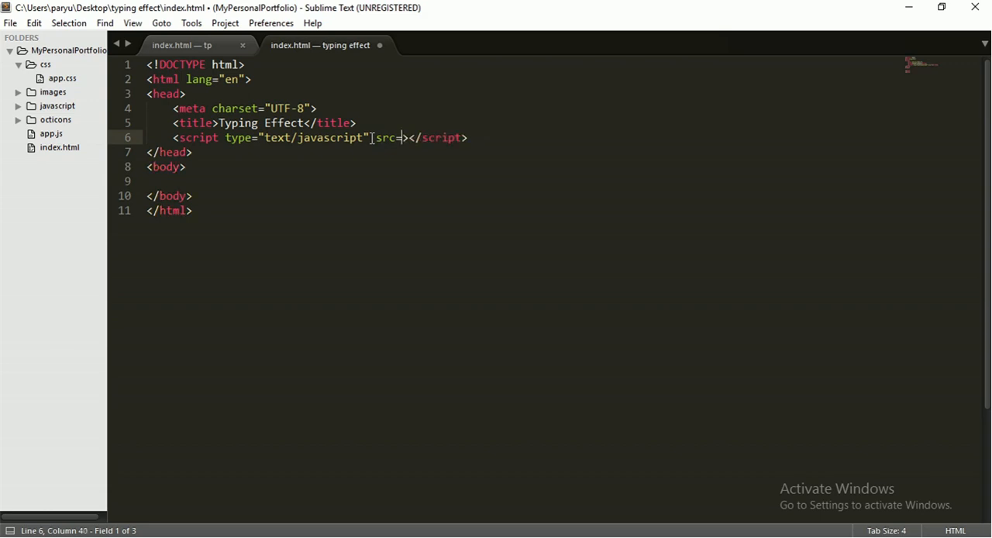
pyautogui.write('typ"')
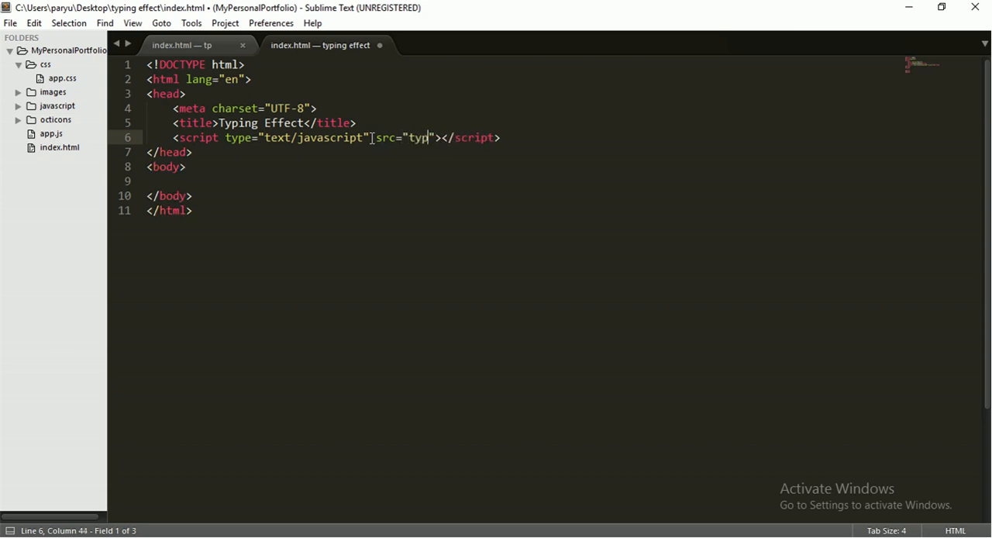
pyautogui.write('ed.')
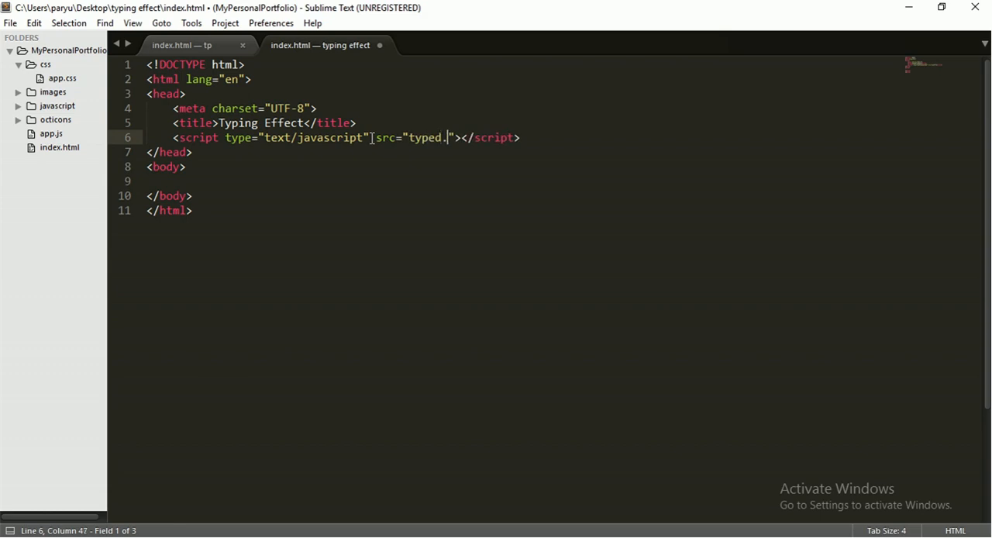
pyautogui.write('js')
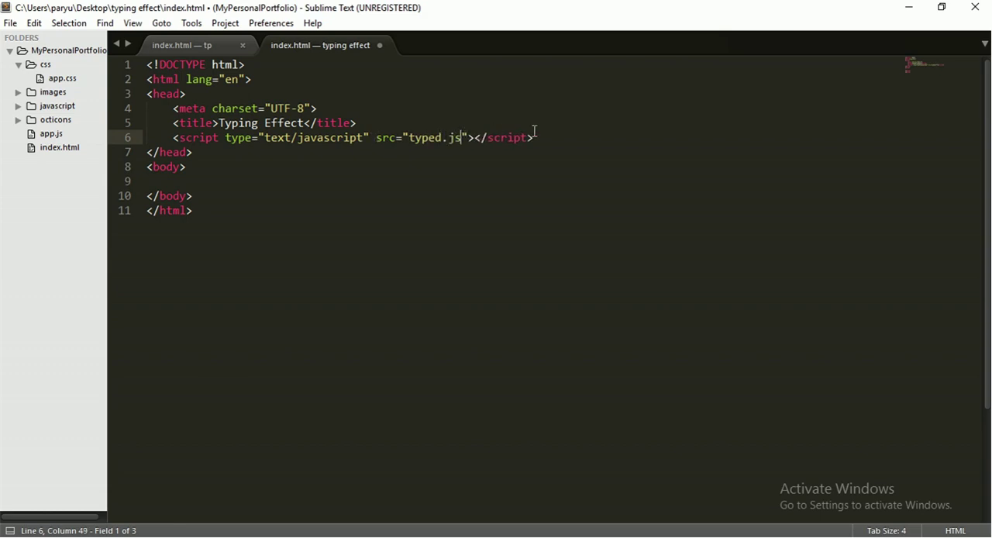
pyautogui.click(356, 123)
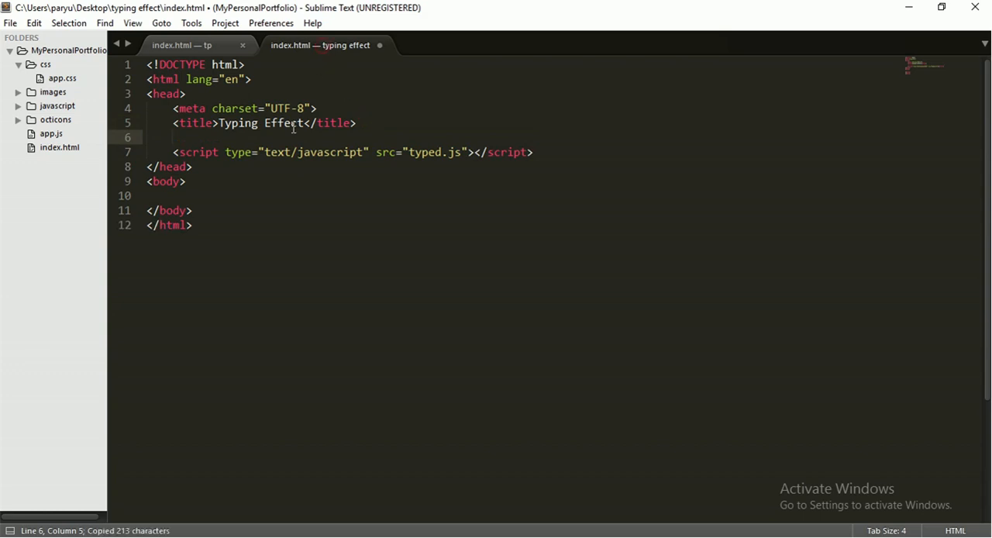
pyautogui.press('ctrl+v')
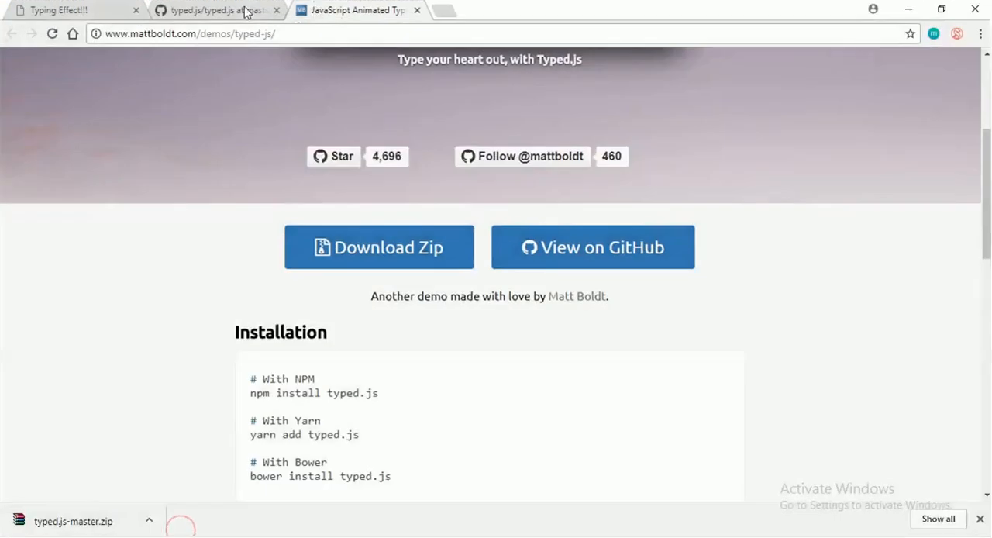
# Open the typed.js GitHub repository from the demo page and close the source file tab.
pyautogui.click(209, 10)
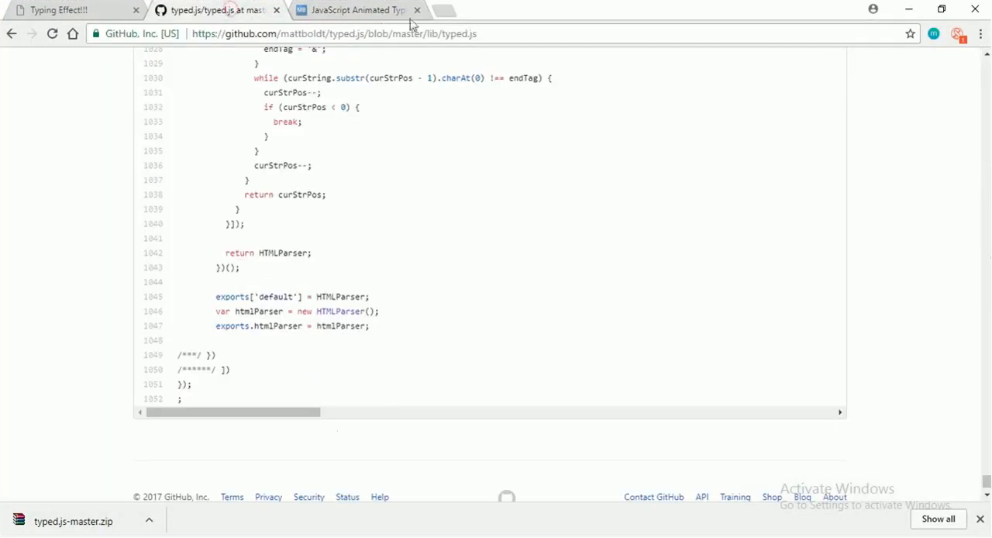
pyautogui.moveTo(262, 17)
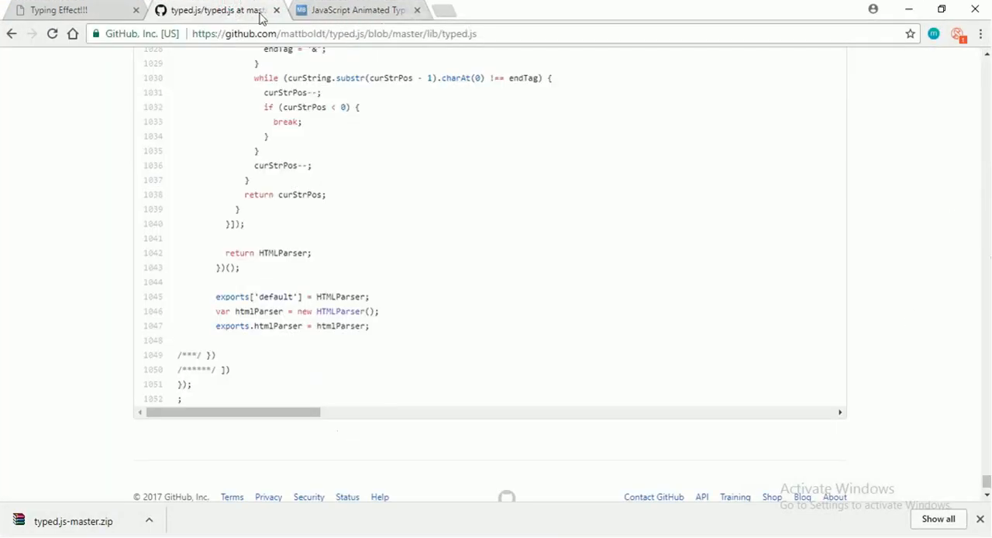
pyautogui.click(356, 9)
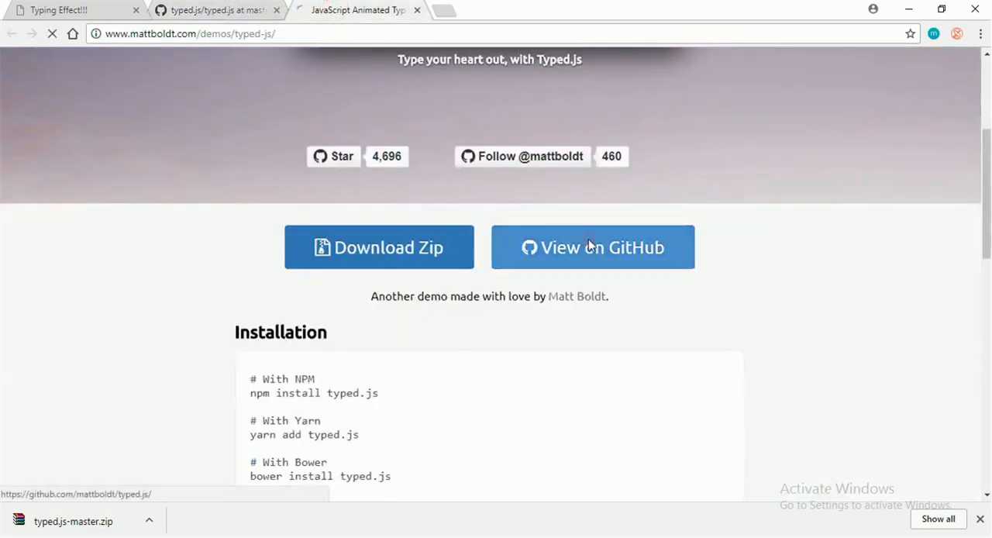
pyautogui.click(593, 246)
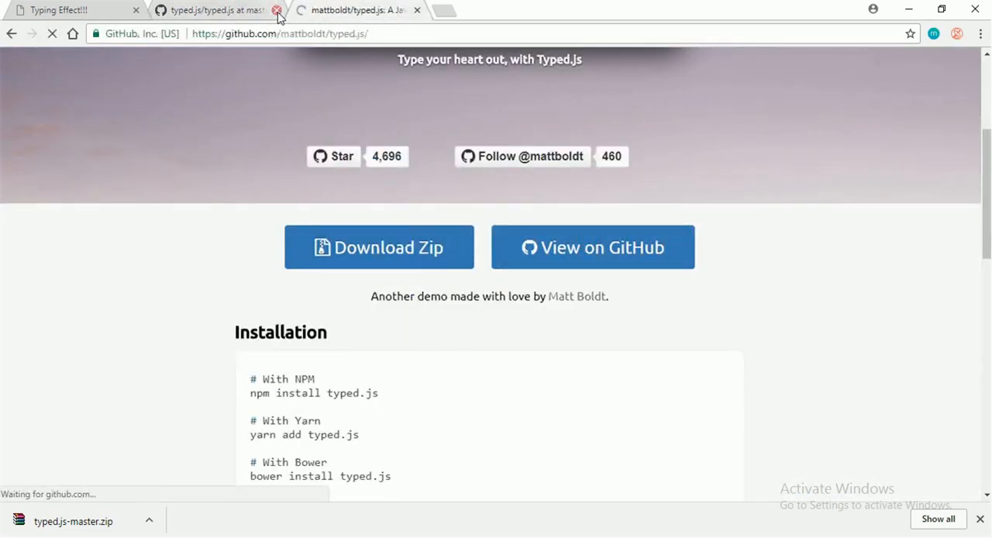
pyautogui.click(277, 10)
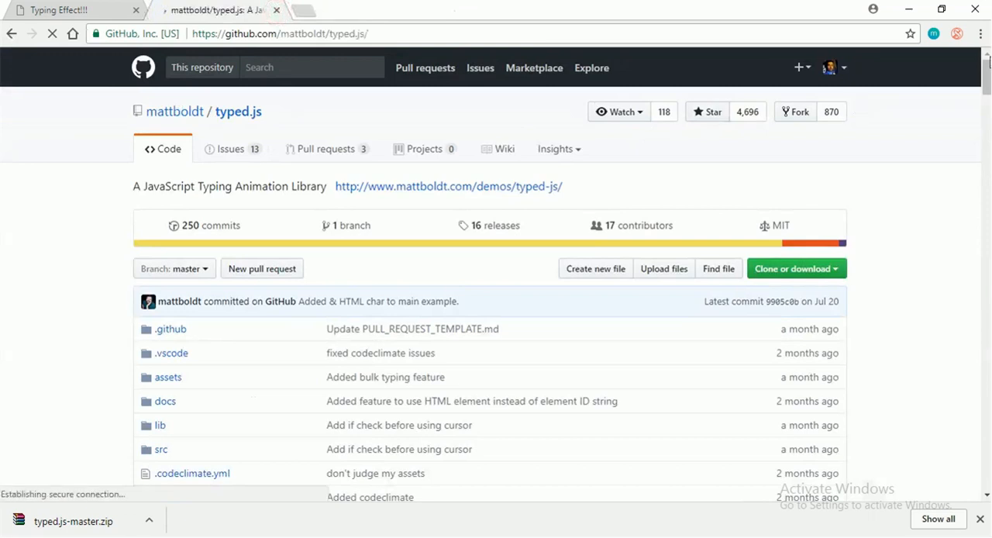
# Scroll the README down and select the Type Pausing example code.
pyautogui.scroll(-3)
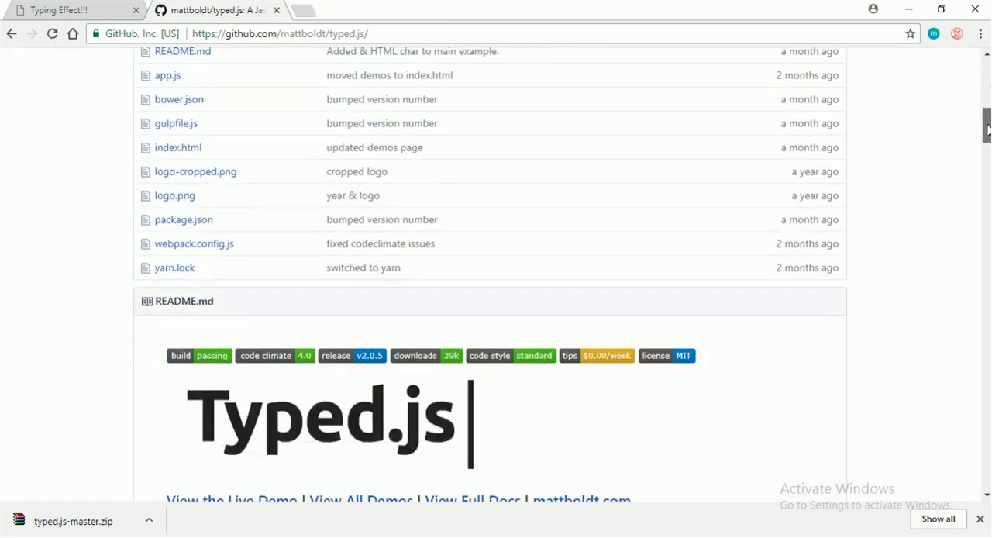
pyautogui.scroll(-3)
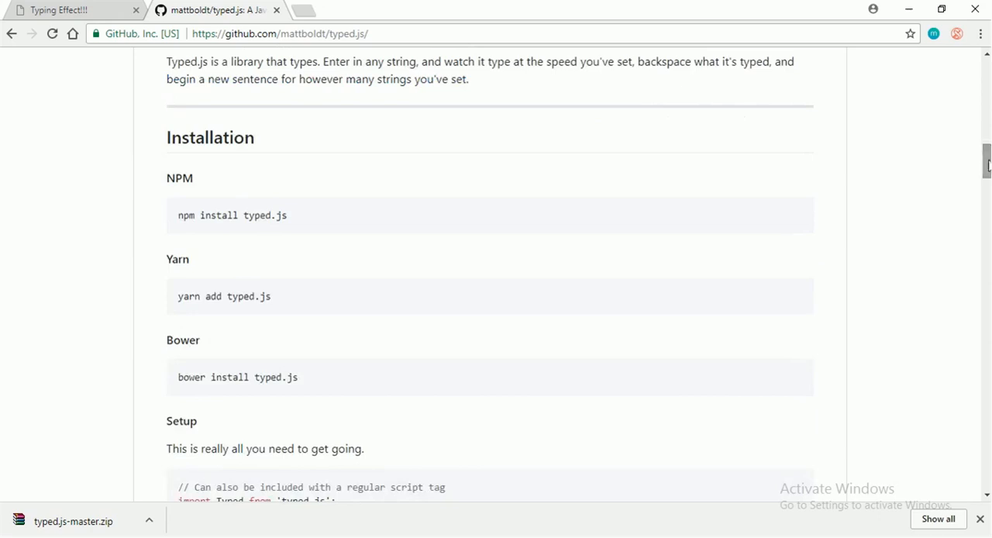
pyautogui.scroll(-3)
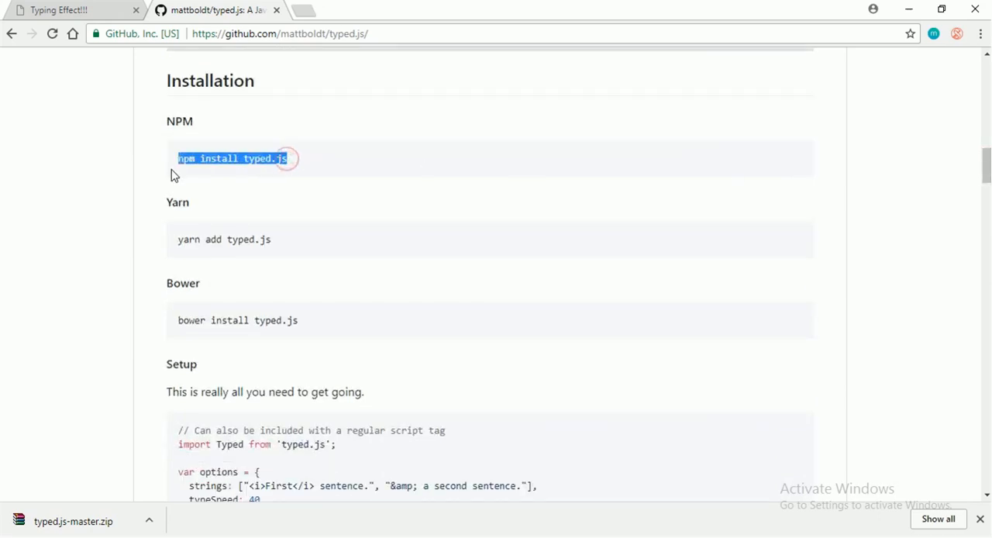
pyautogui.moveTo(944, 313)
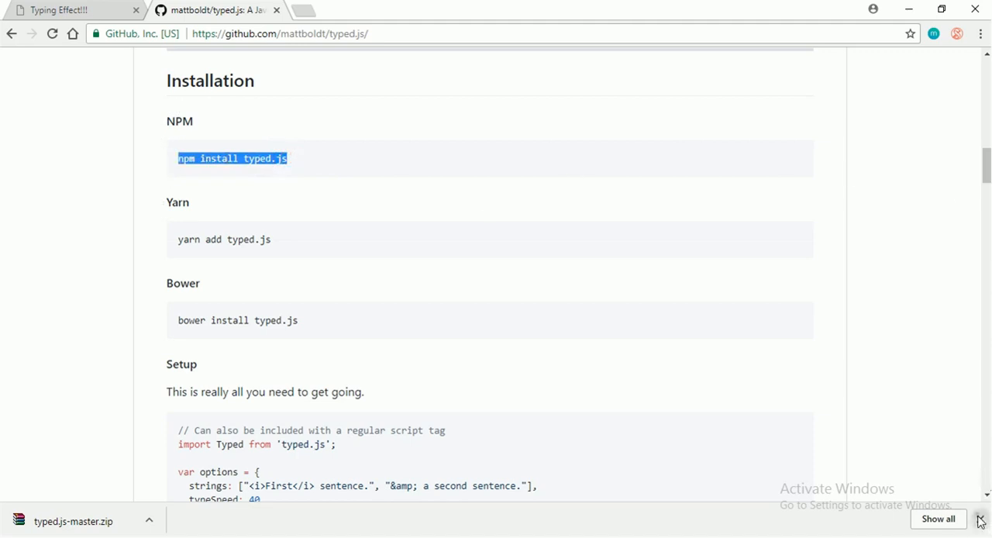
pyautogui.scroll(-3)
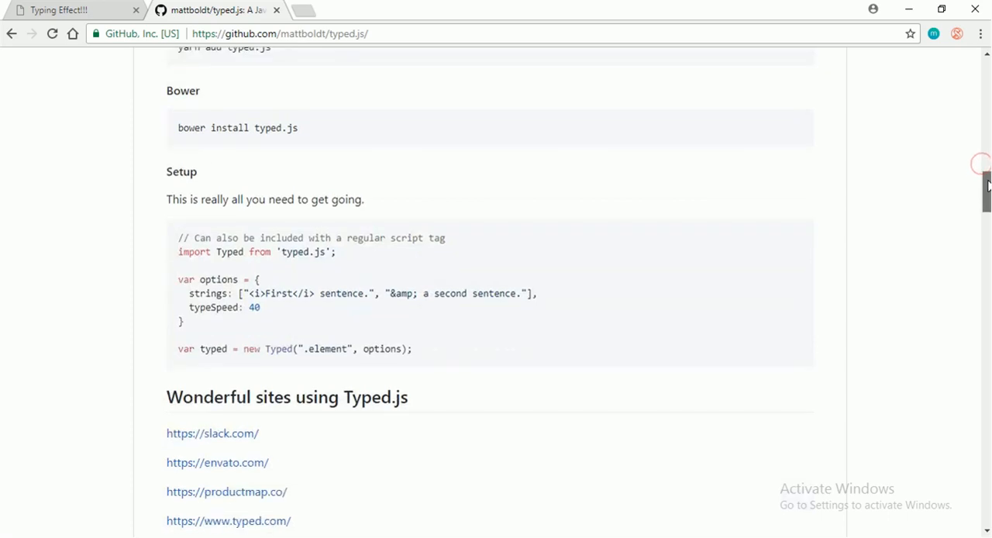
pyautogui.scroll(-3)
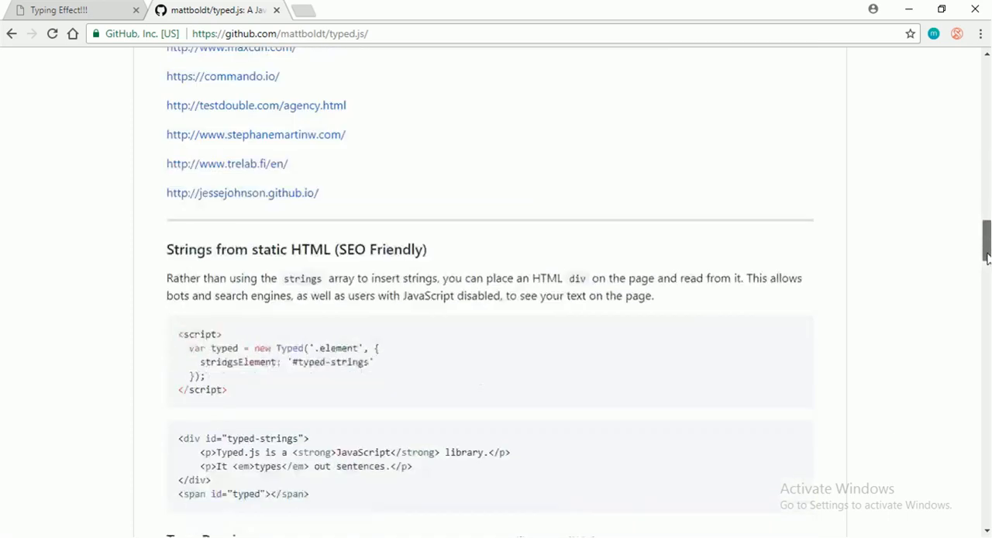
pyautogui.scroll(-3)
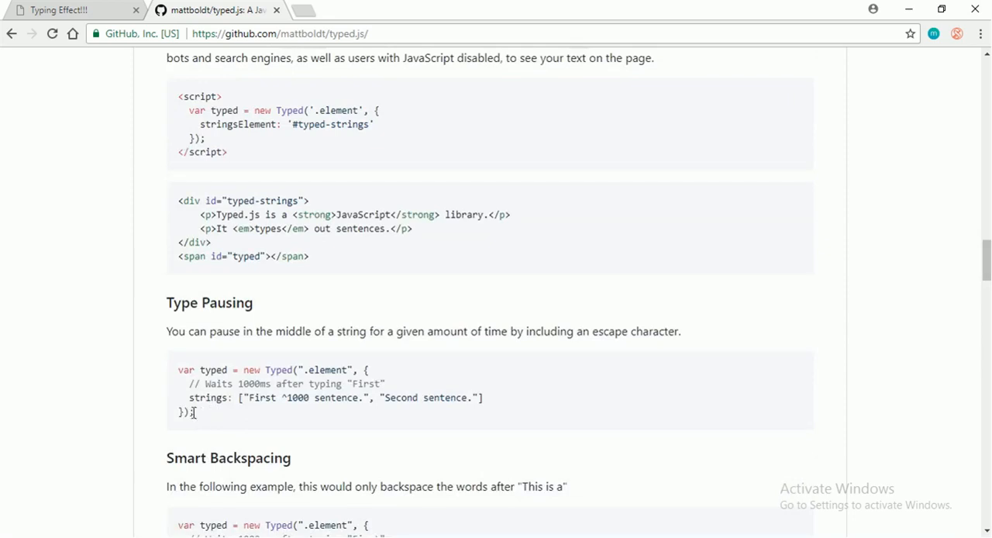
pyautogui.moveTo(196, 412); pyautogui.dragTo(177, 369)
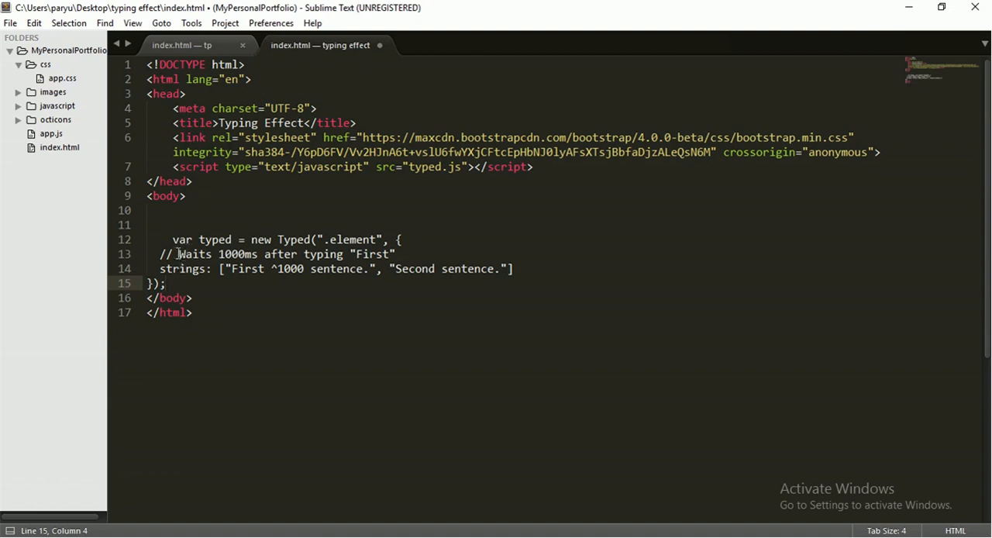
# Move the Typed setup code into a script block and select the ^1000 pause marker.
pyautogui.click(178, 253)
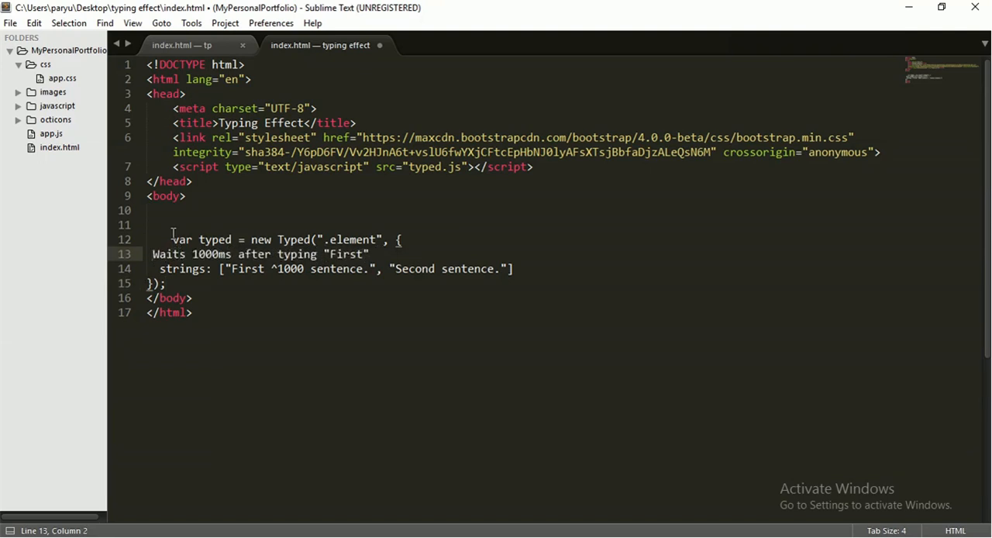
pyautogui.write('<script></script>')
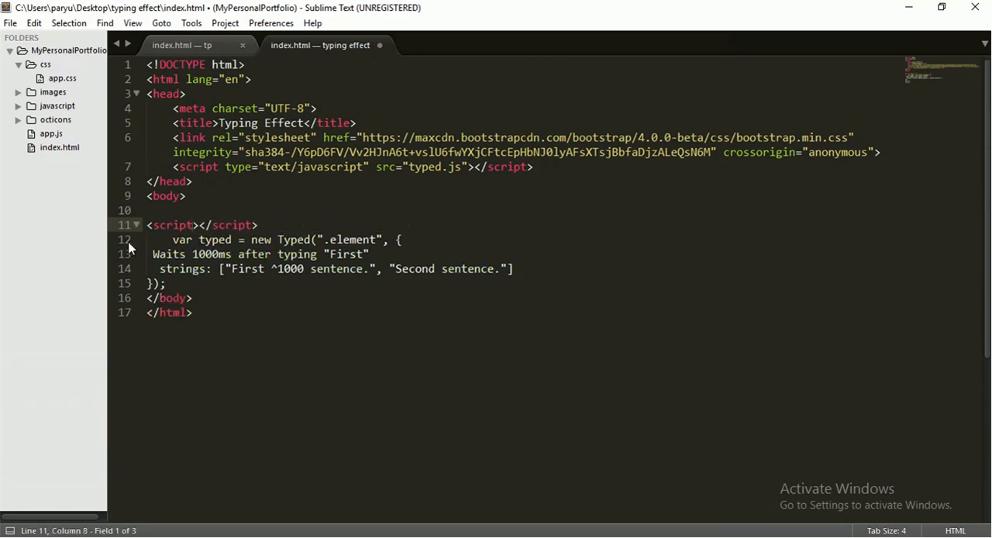
pyautogui.moveTo(172, 239); pyautogui.dragTo(165, 282)
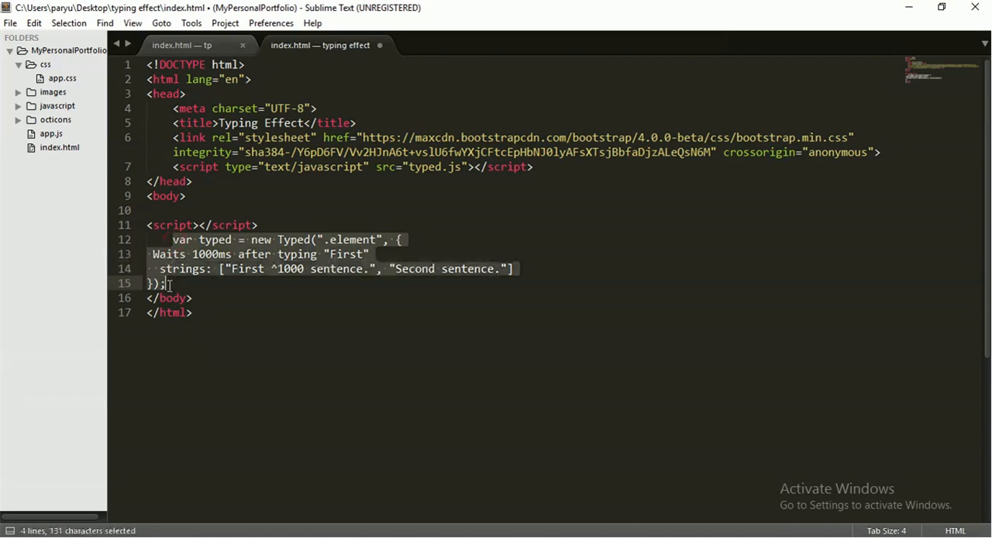
pyautogui.press('ctrl+x')
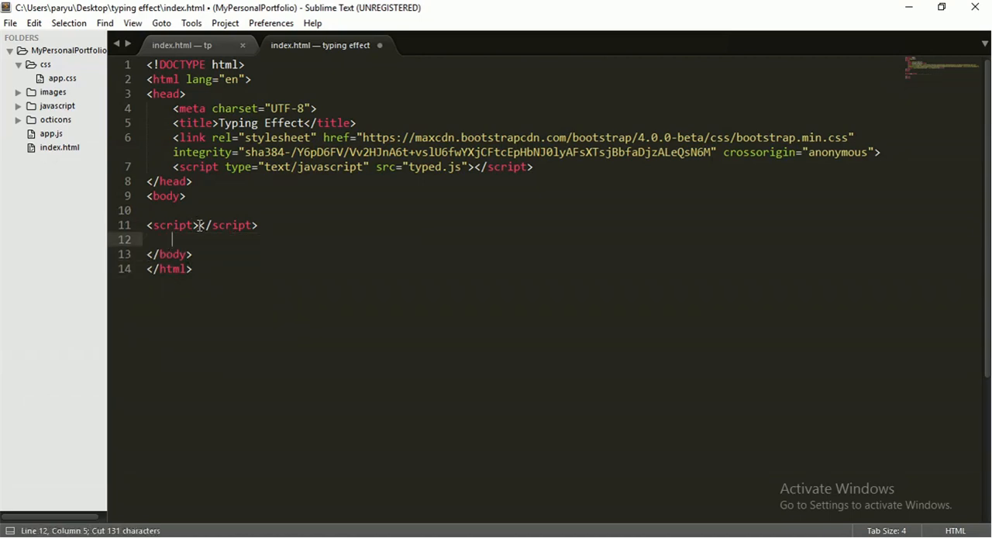
pyautogui.write('var typed = new Typed(".element", {')
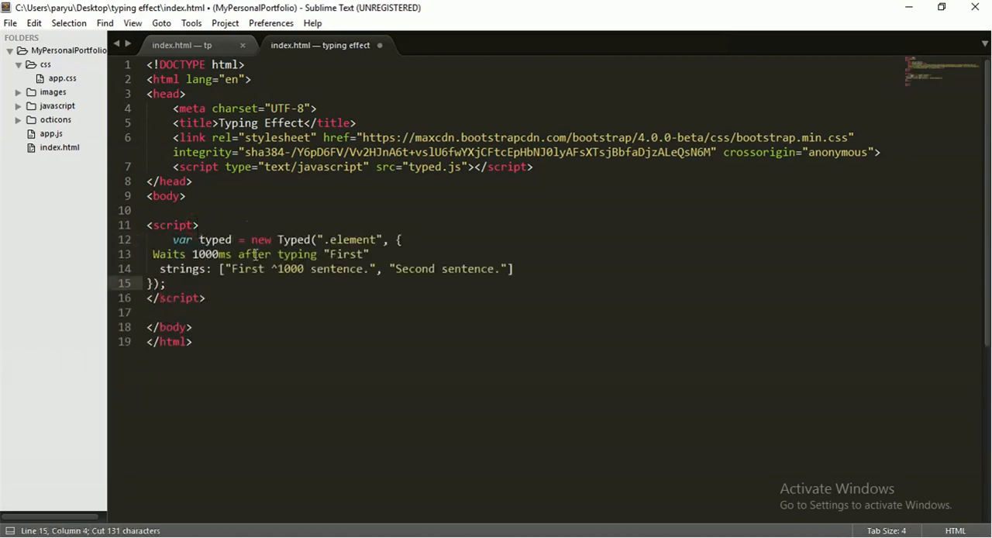
pyautogui.doubleClick(286, 269)
pyautogui.write('<span></span>')
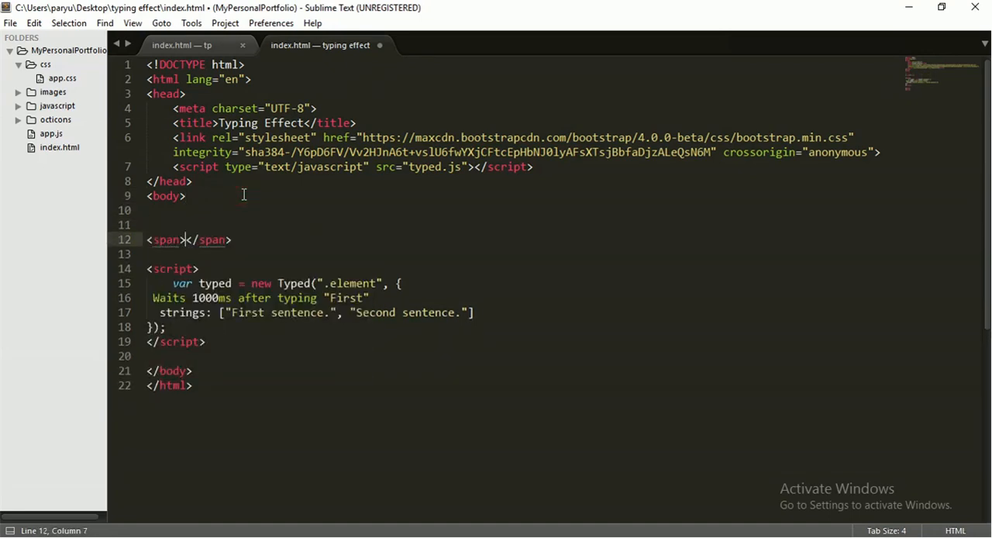
# Give the span id 'typed' and change the Typed selector from .element to #typed.
pyautogui.write('id="')
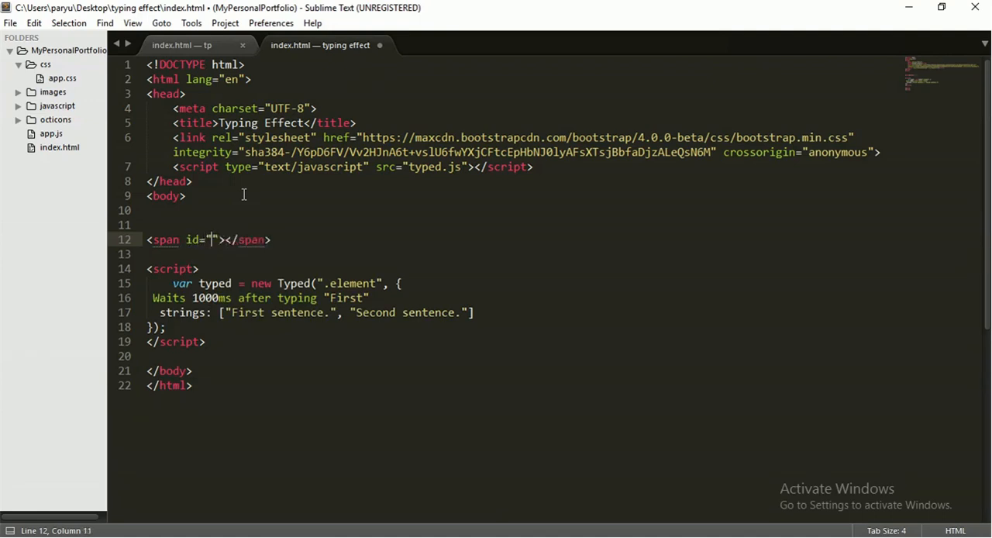
pyautogui.write('typed')
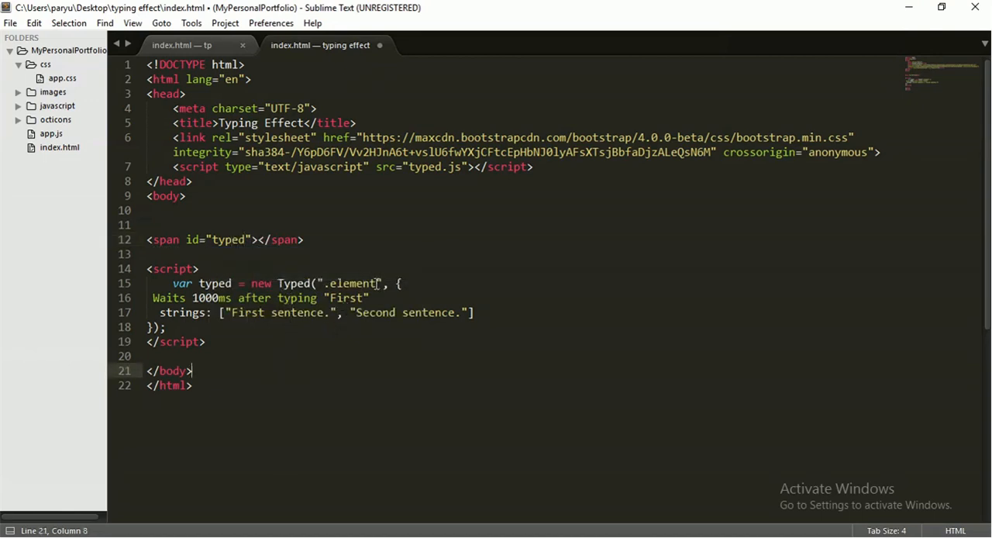
pyautogui.doubleClick(353, 282)
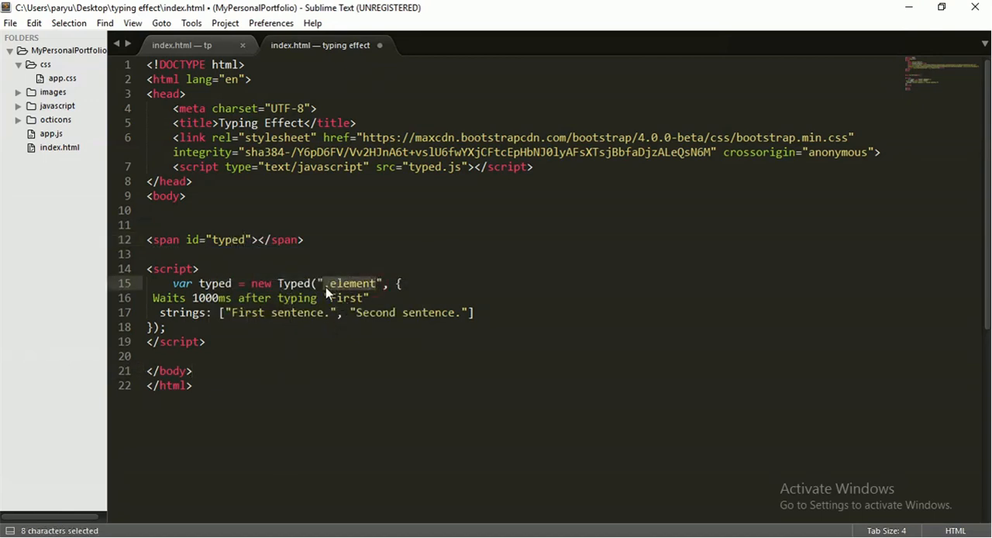
pyautogui.write('typed')
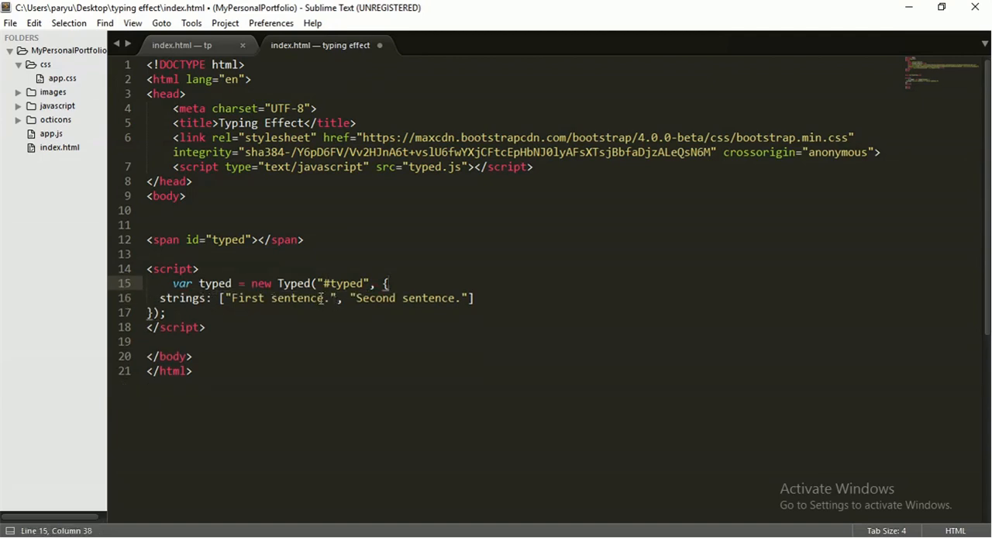
# Add a div.container.text-center wrapper above the span using Emmet.
pyautogui.click(151, 239)
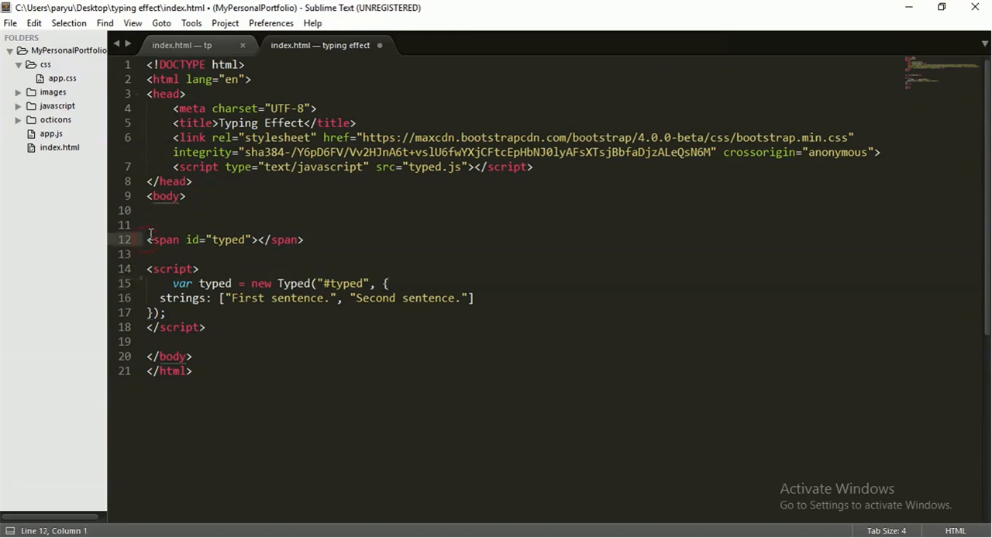
pyautogui.click(147, 225)
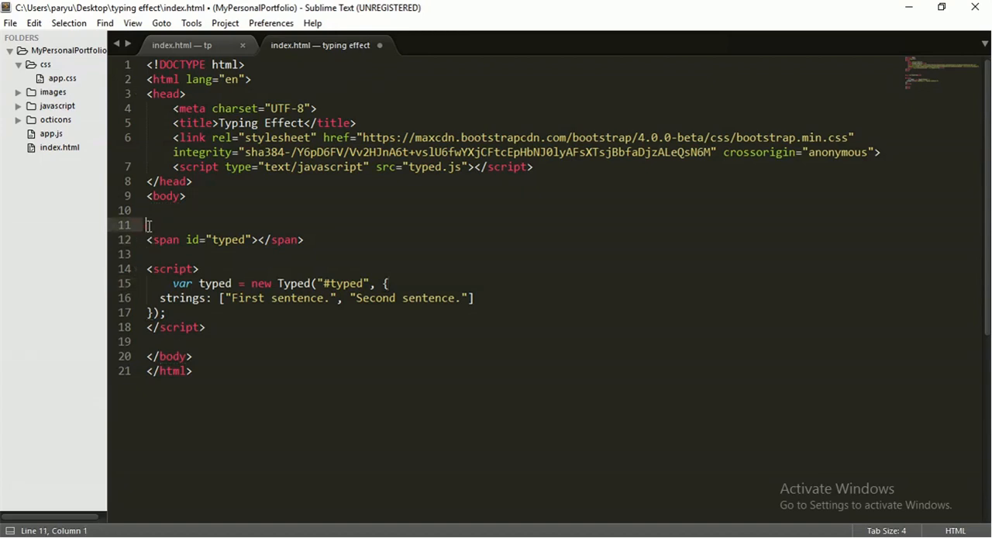
pyautogui.write('s')
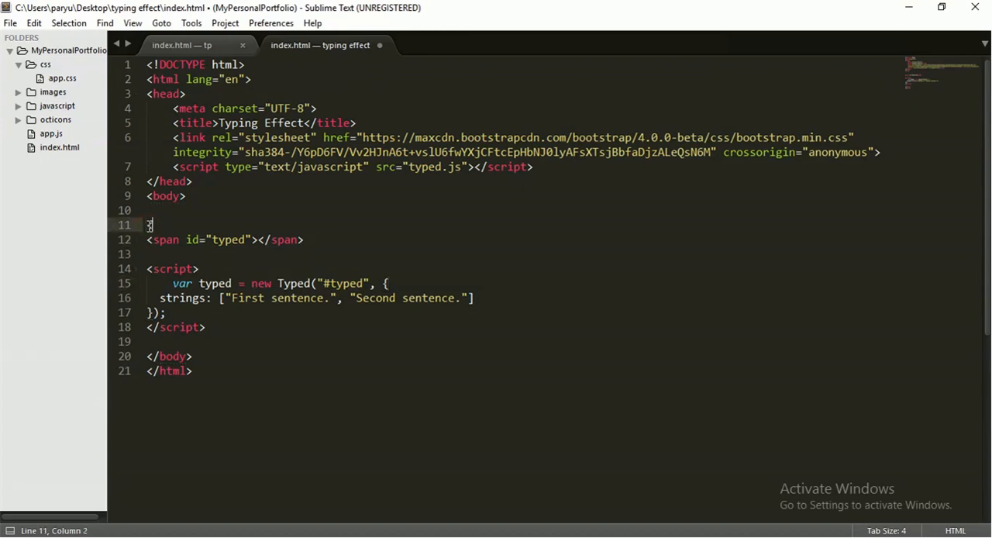
pyautogui.press('Backspace')
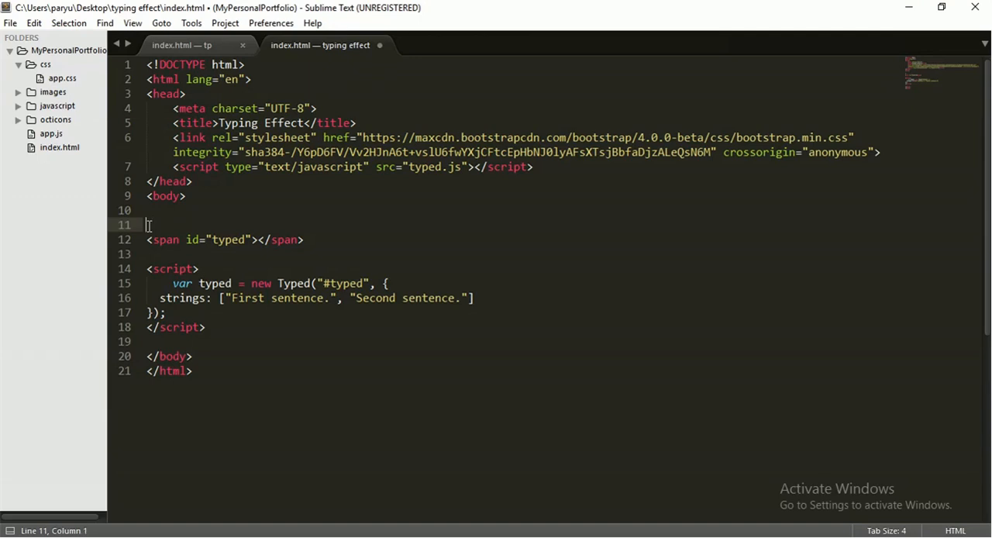
pyautogui.write('con')
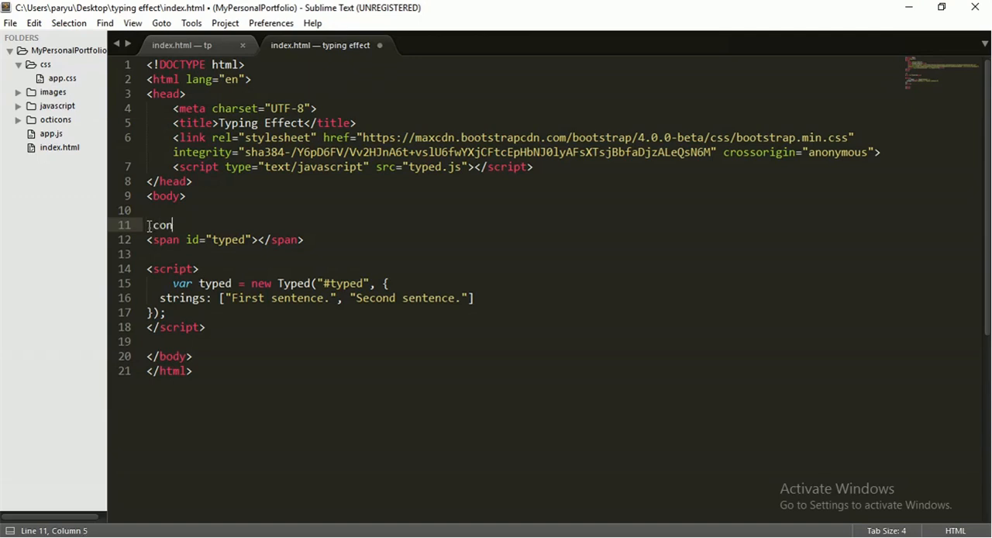
pyautogui.write('tainer')
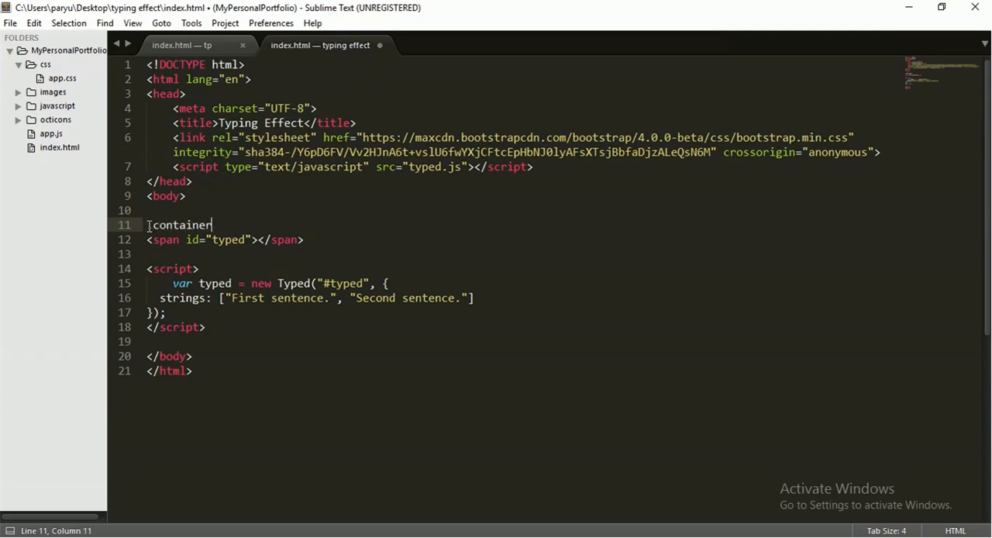
pyautogui.write('.text')
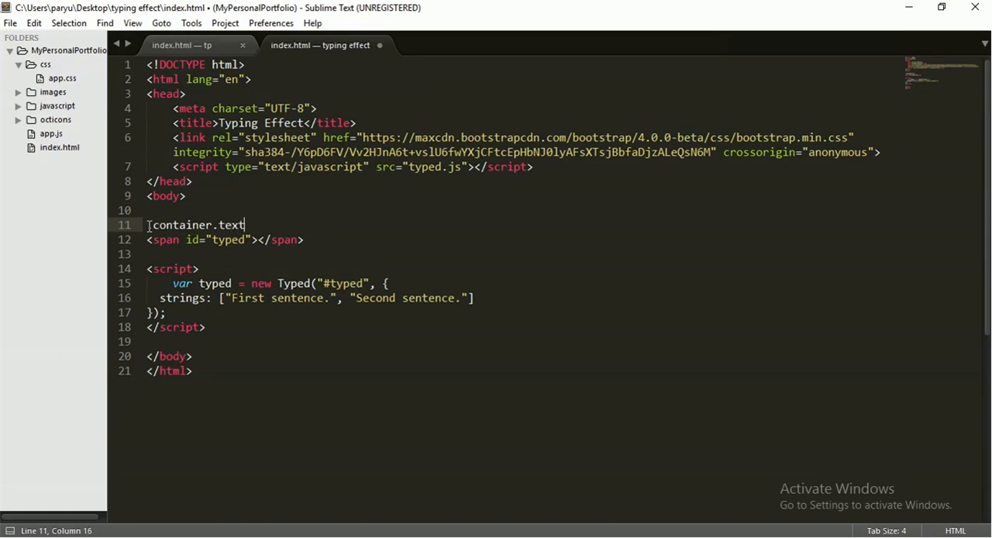
pyautogui.write('-center">')
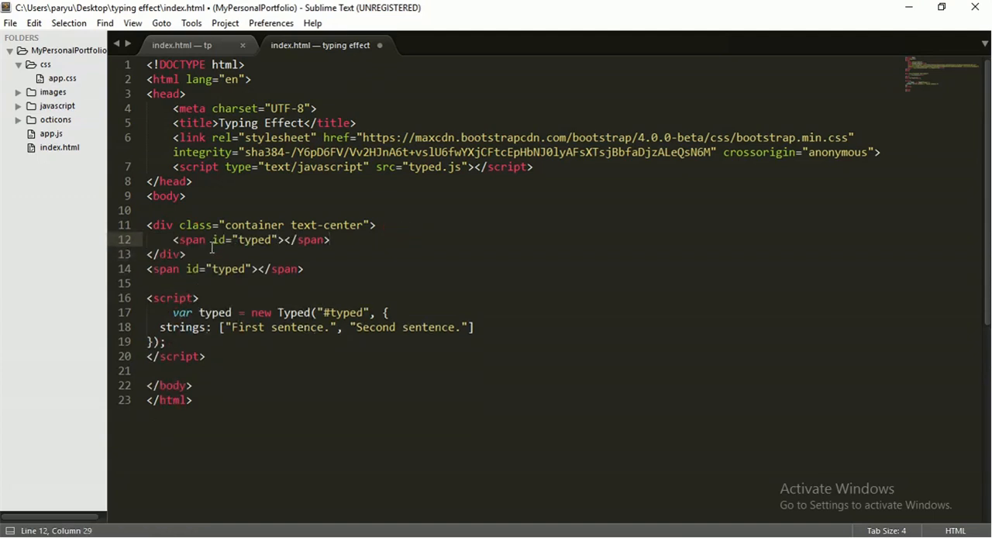
# Wrap the typed span in an h2 and save index.html.
pyautogui.click(173, 240)
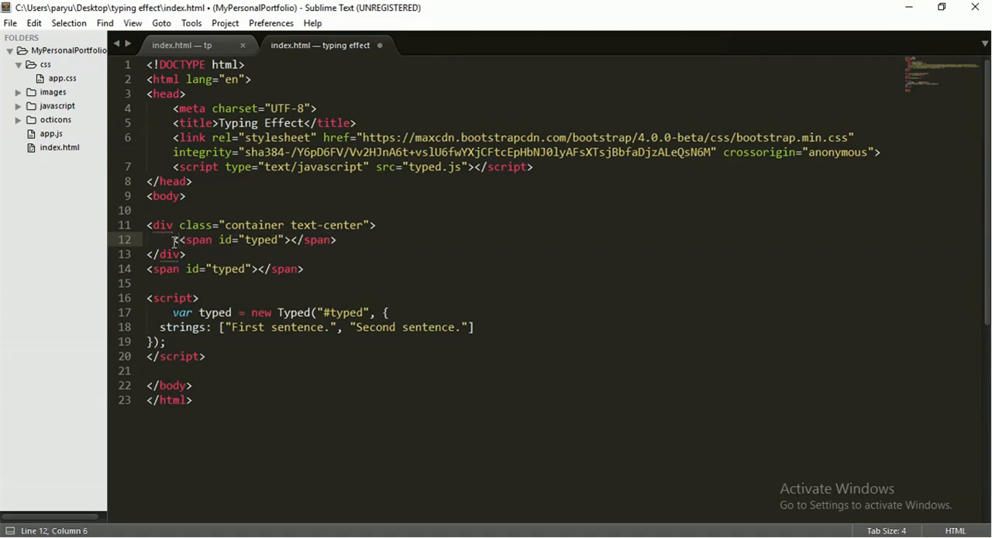
pyautogui.write('<h2>')
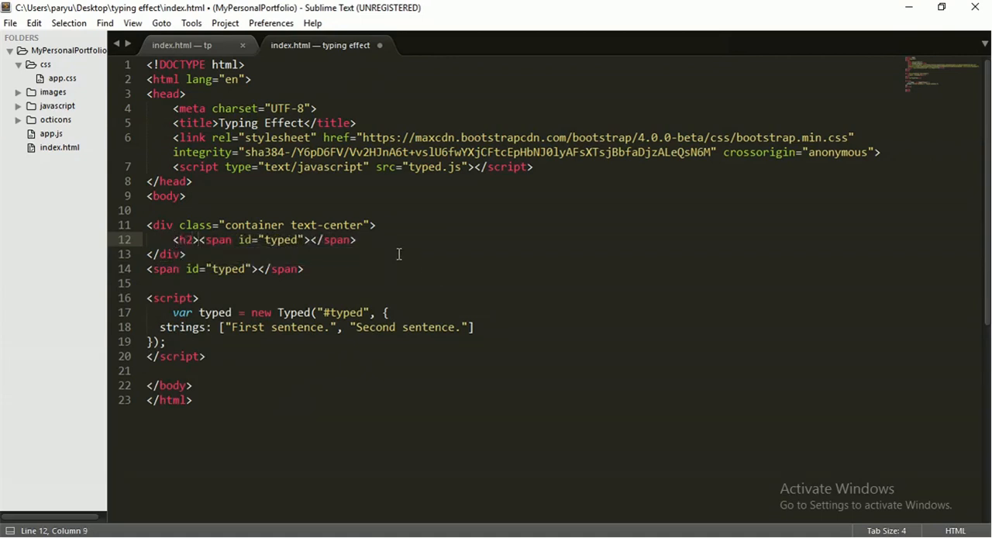
pyautogui.write('<h2')
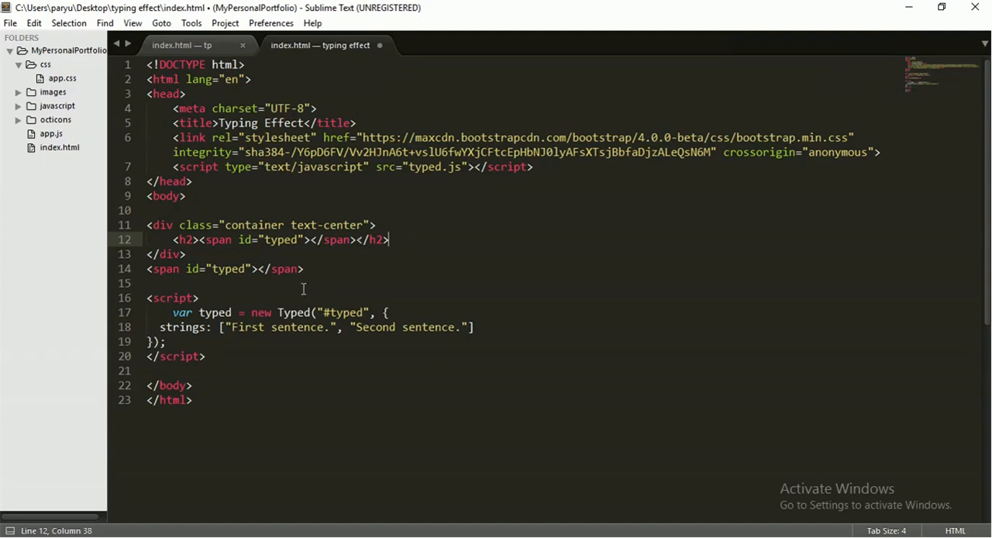
pyautogui.moveTo(337, 234)
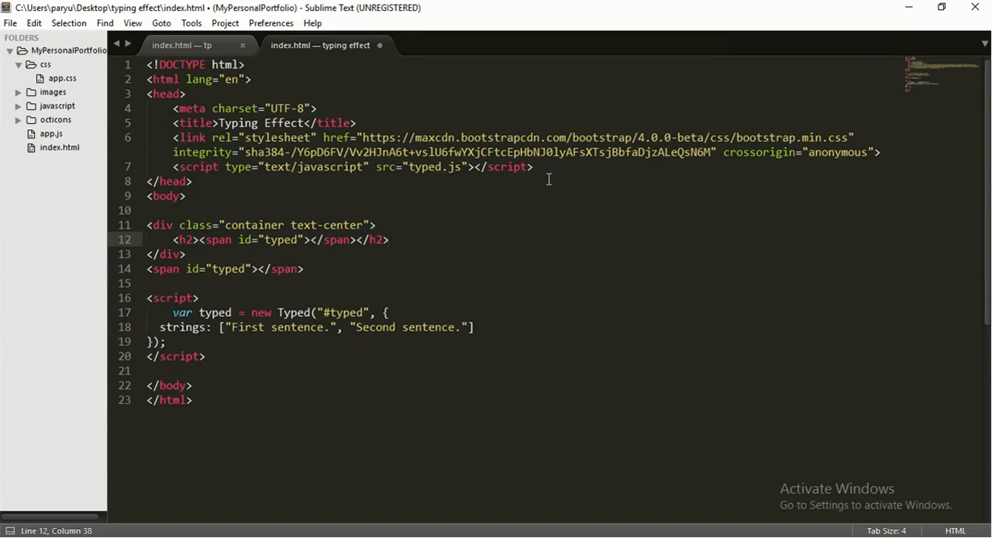
pyautogui.press('ctrl+s')
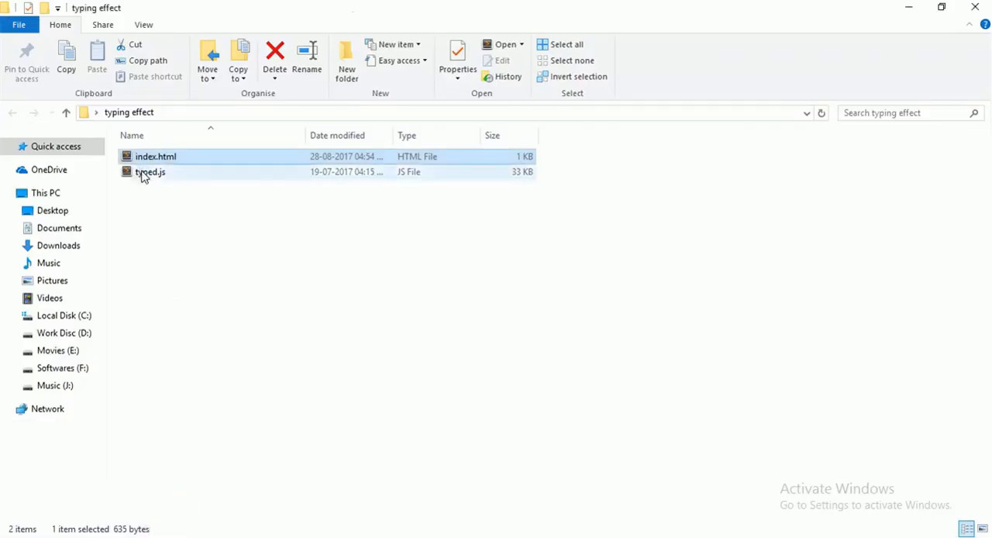
# Open index.html in Google Chrome via its right-click menu.
pyautogui.rightClick(155, 155)
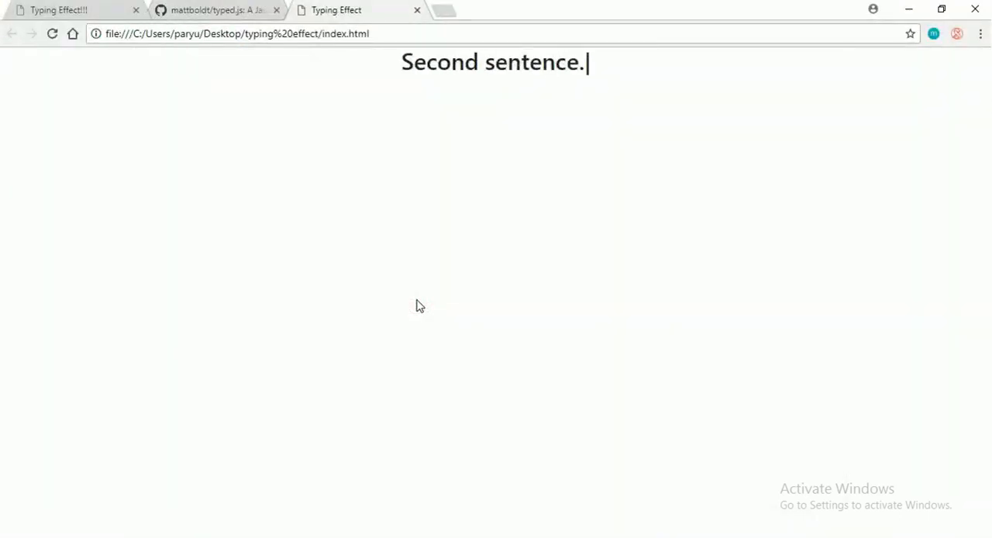
pyautogui.moveTo(464, 15)
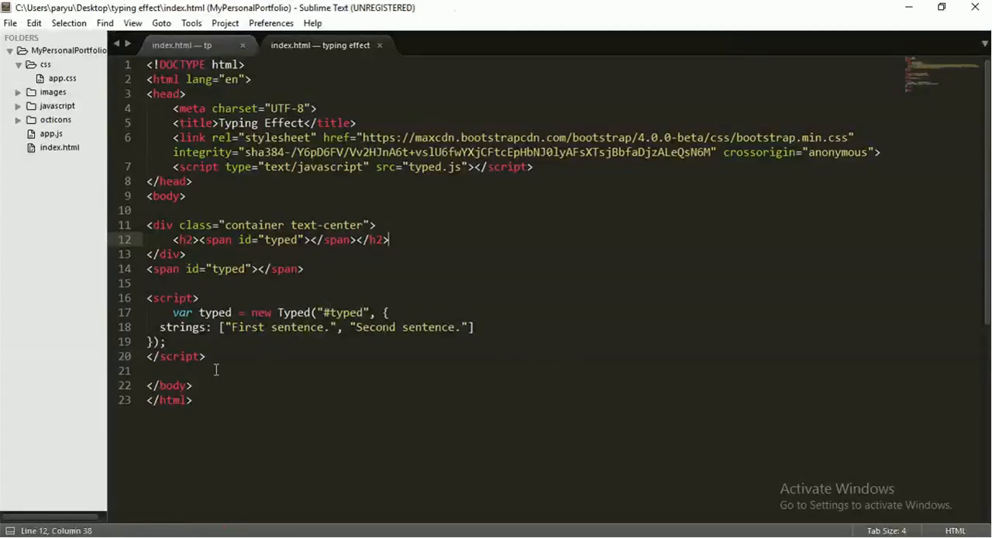
# Add typeSpeed: 100 after the two sentence strings in the Typed options and save.
pyautogui.click(477, 327)
pyautogui.write(',')
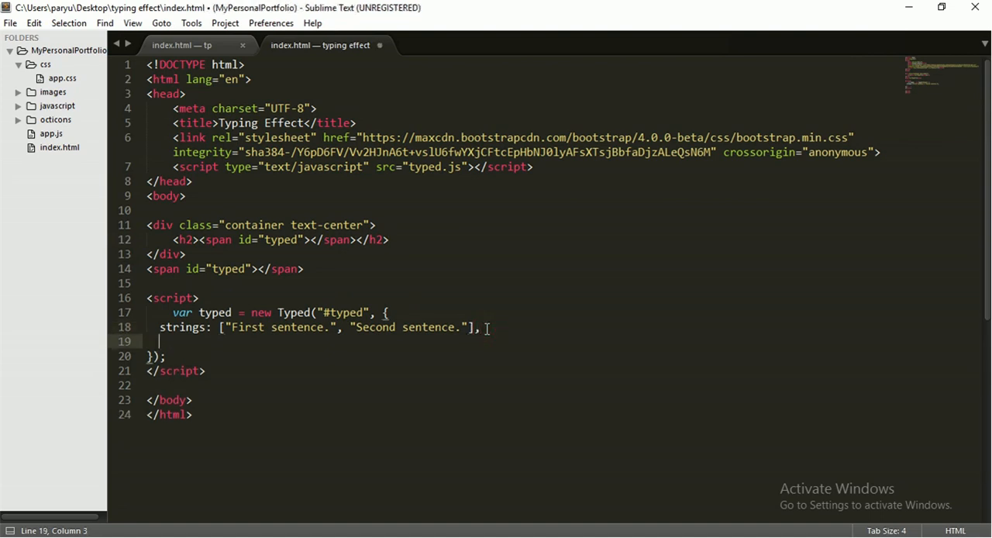
pyautogui.write('t')
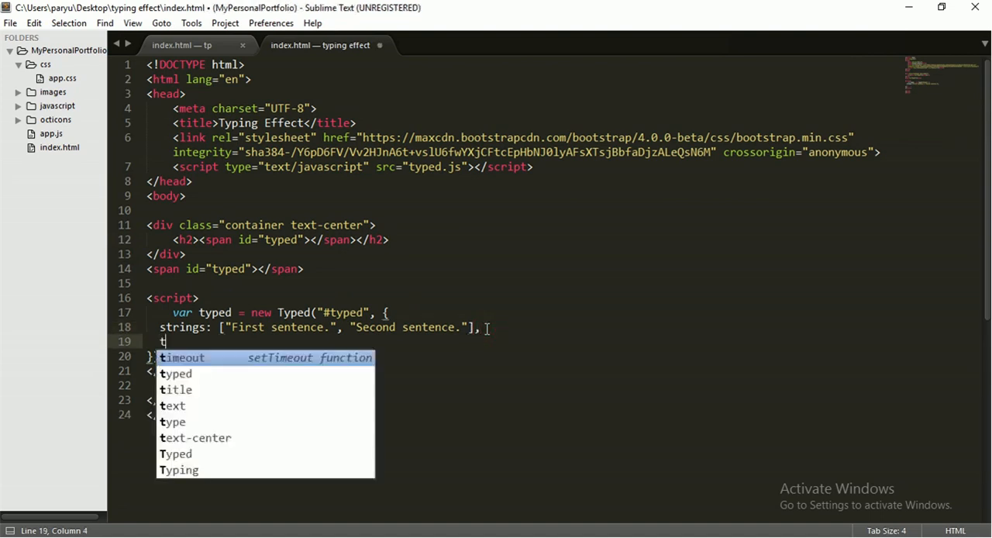
pyautogui.write('ypeS')
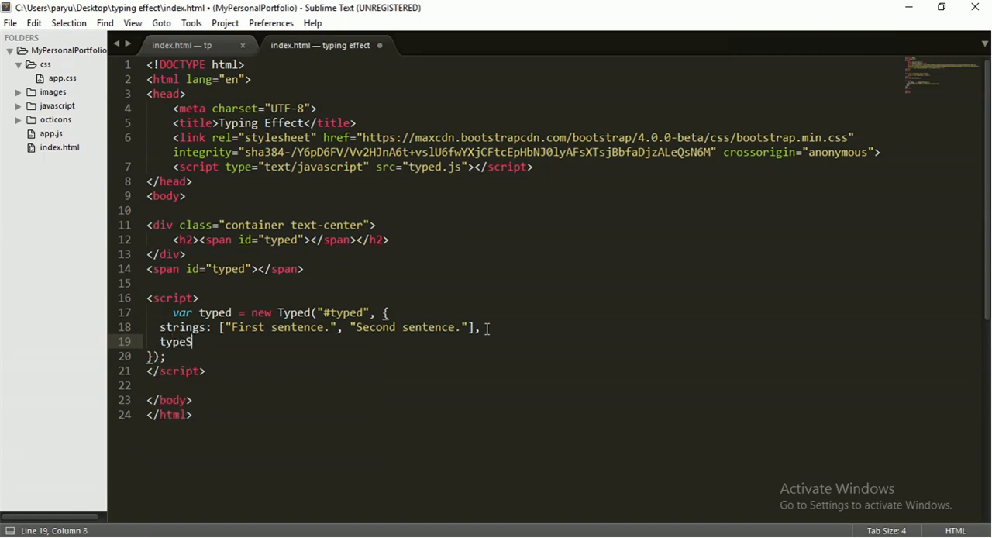
pyautogui.write('peed:')
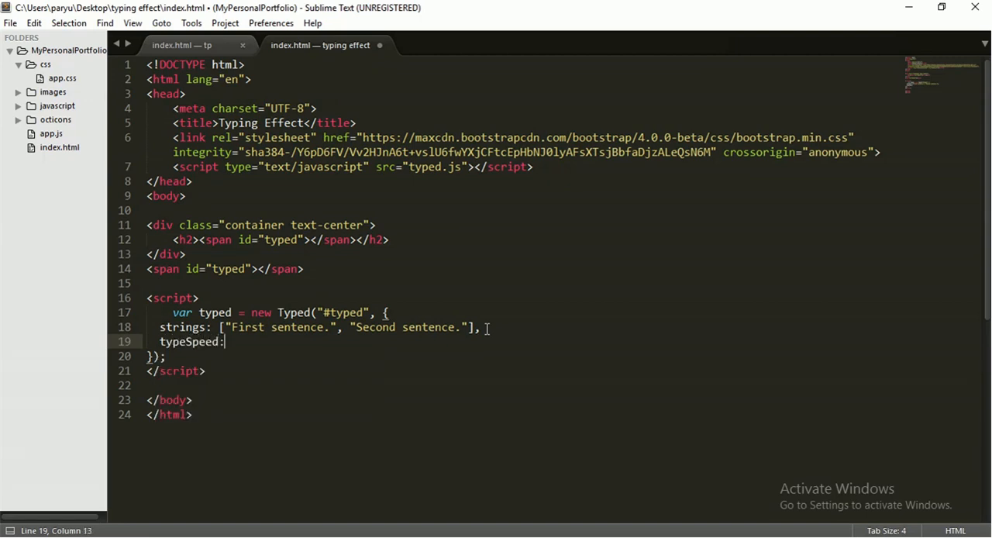
pyautogui.write('100')
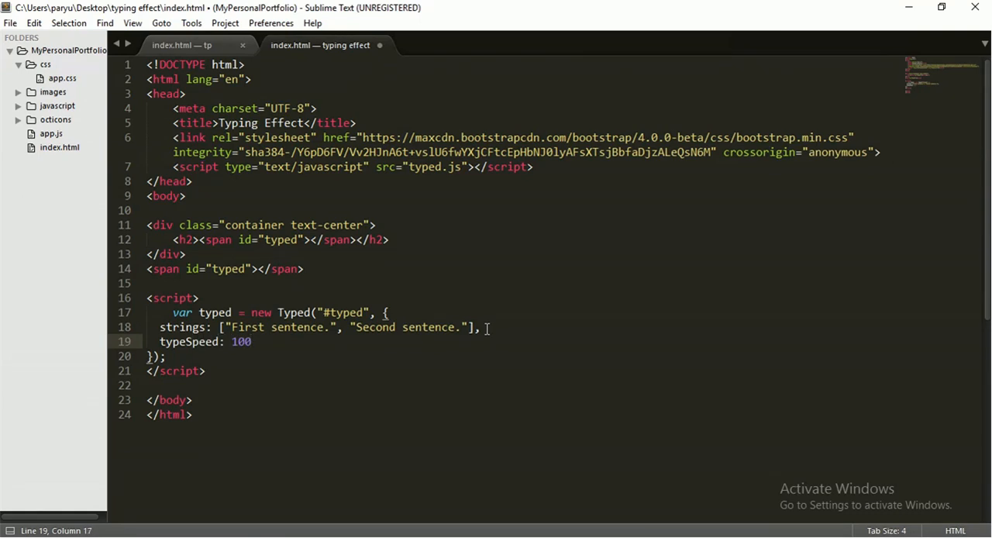
pyautogui.press('ctrl+s')
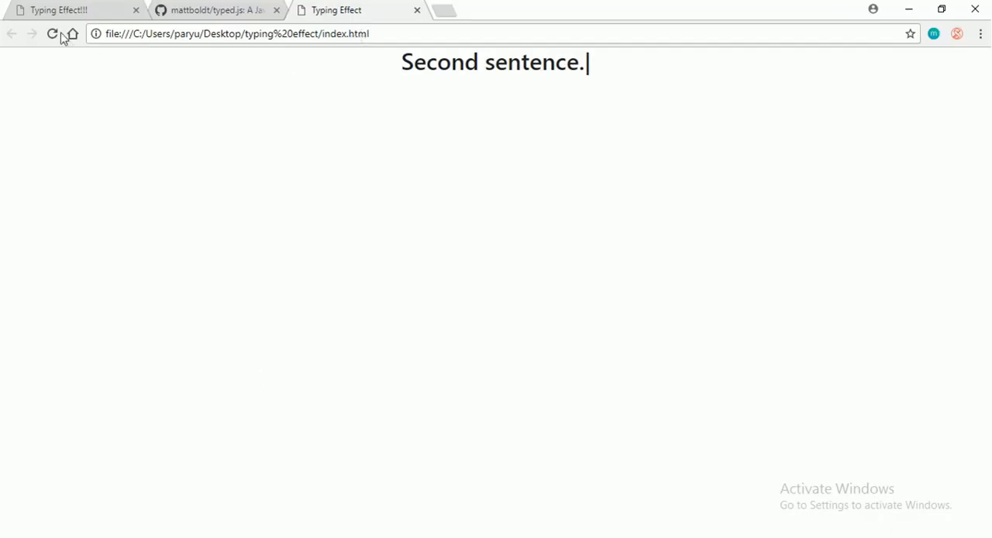
# Reload the local preview to see the new typing speed, then return to the typed.js README.
pyautogui.click(53, 33)
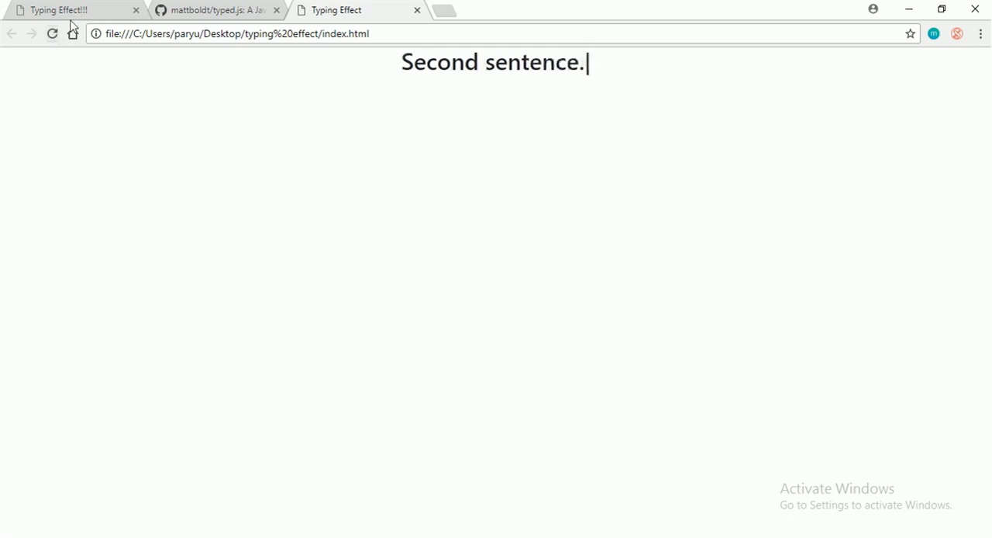
pyautogui.click(217, 10)
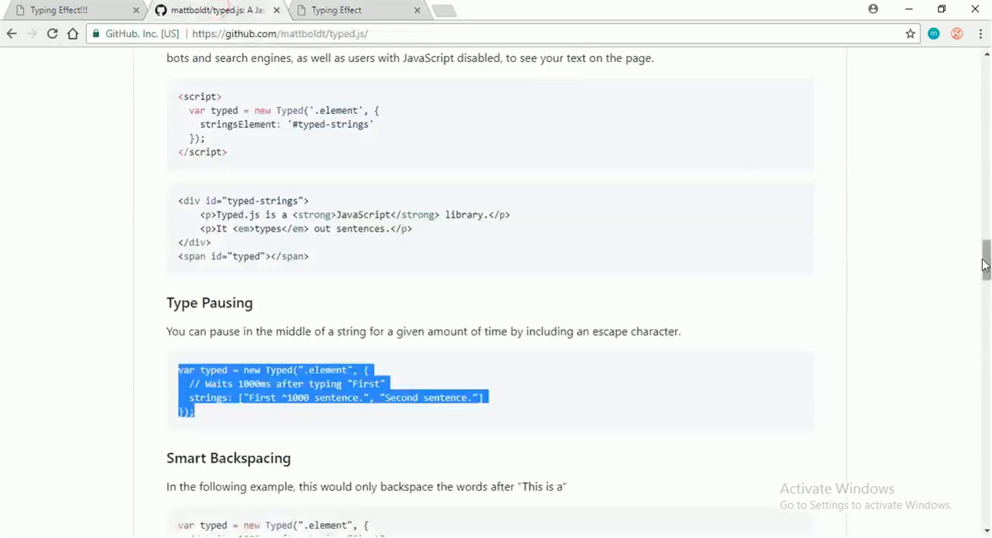
# Review the typed.js README examples: the typed-strings div markup and the pause in a string.
pyautogui.scroll(3)
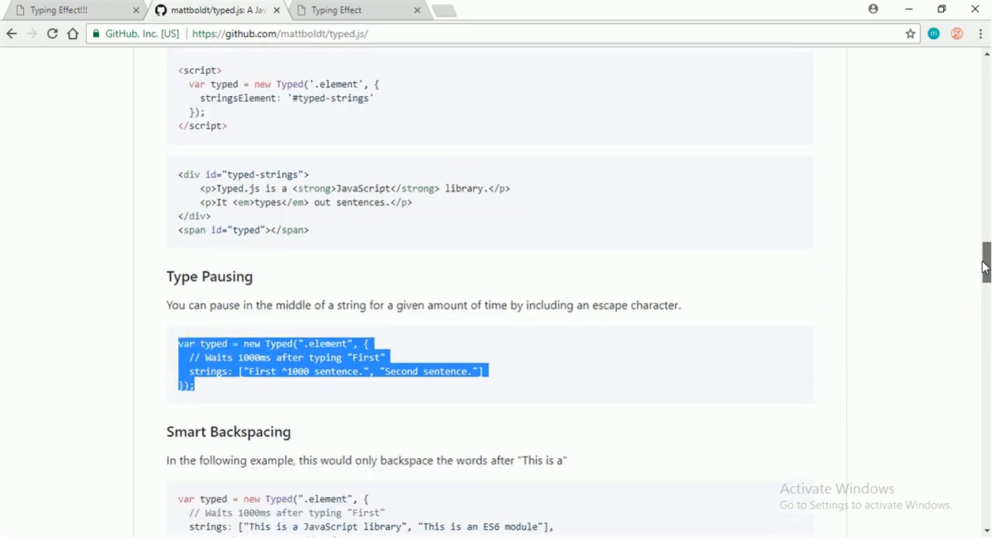
pyautogui.click(385, 380)
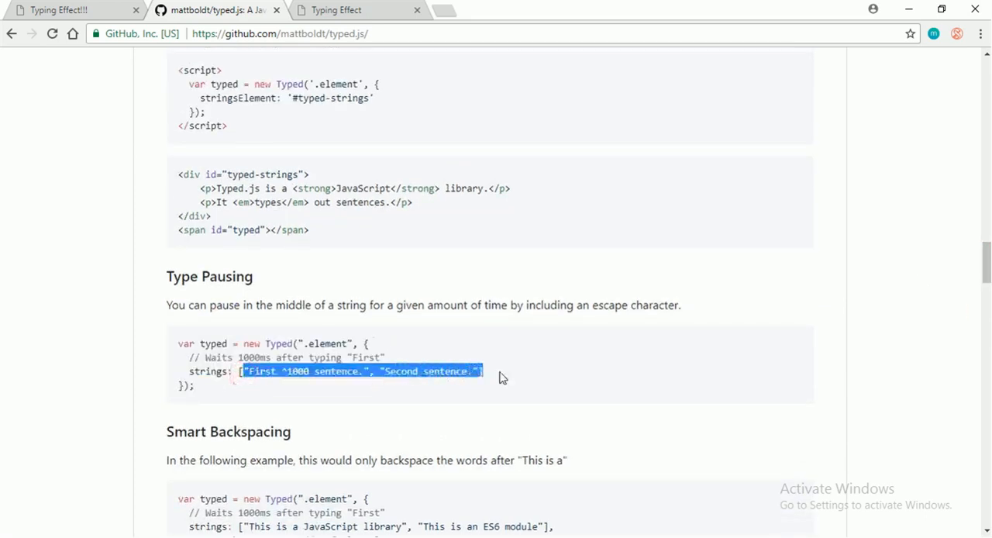
pyautogui.click(326, 222)
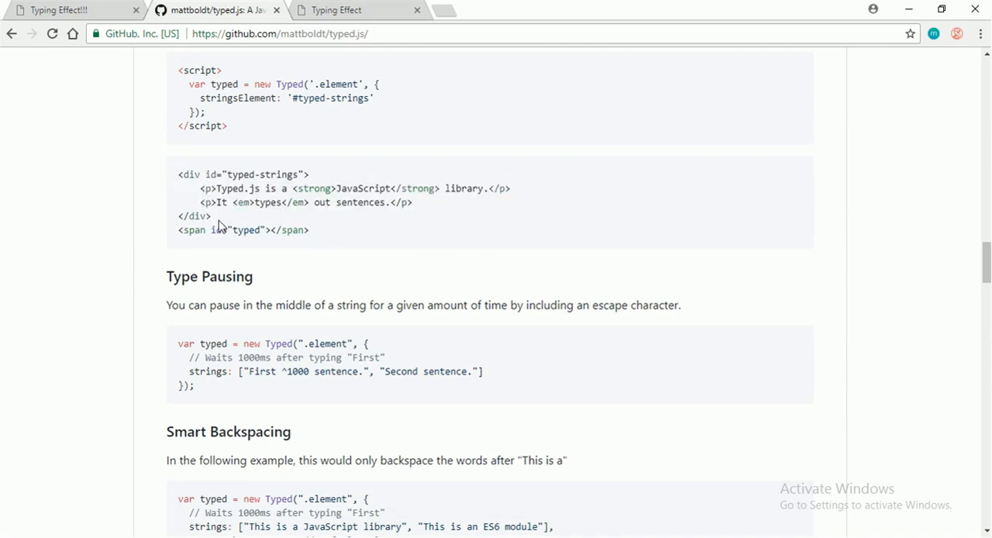
pyautogui.moveTo(178, 173); pyautogui.dragTo(210, 215)
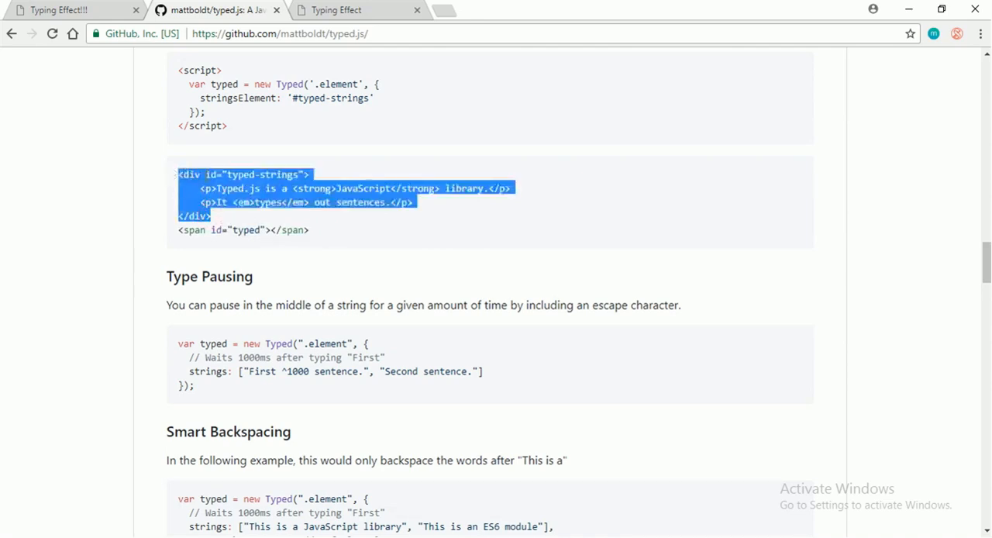
pyautogui.moveTo(260, 222)
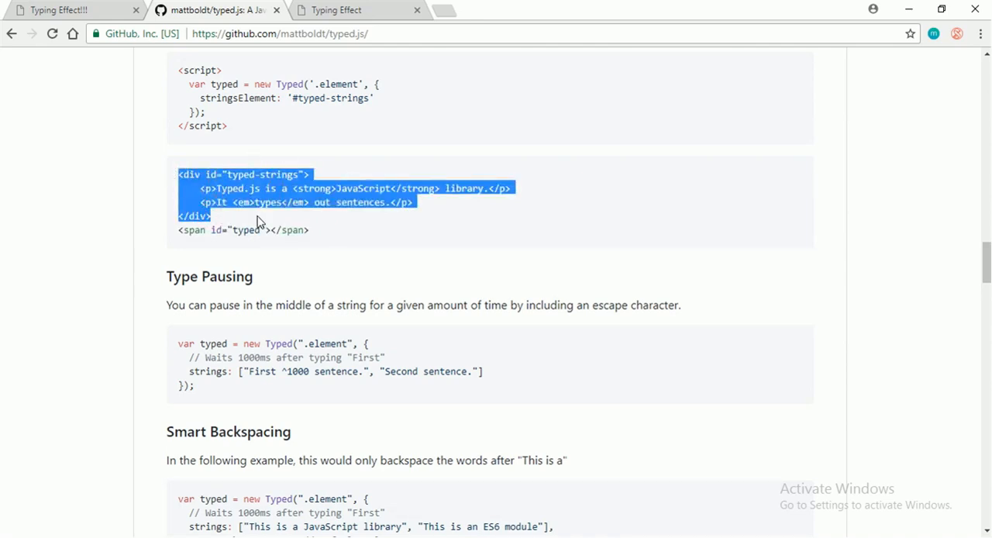
pyautogui.click(213, 217)
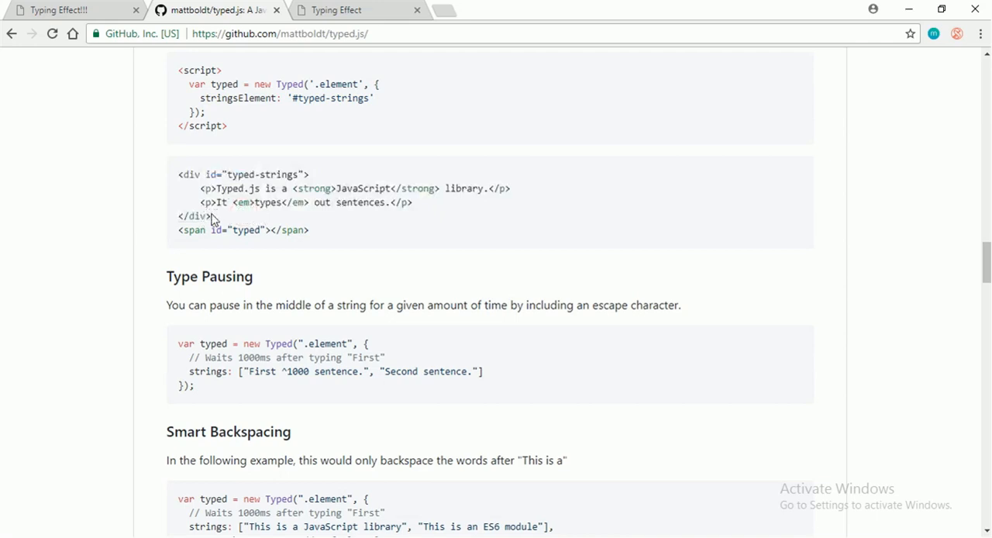
pyautogui.moveTo(235, 383)
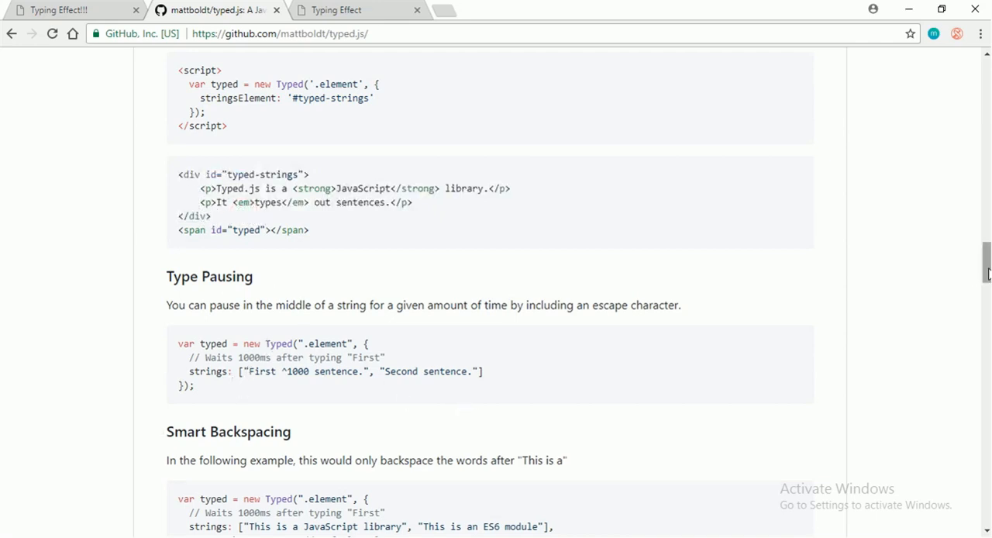
pyautogui.scroll(-3)
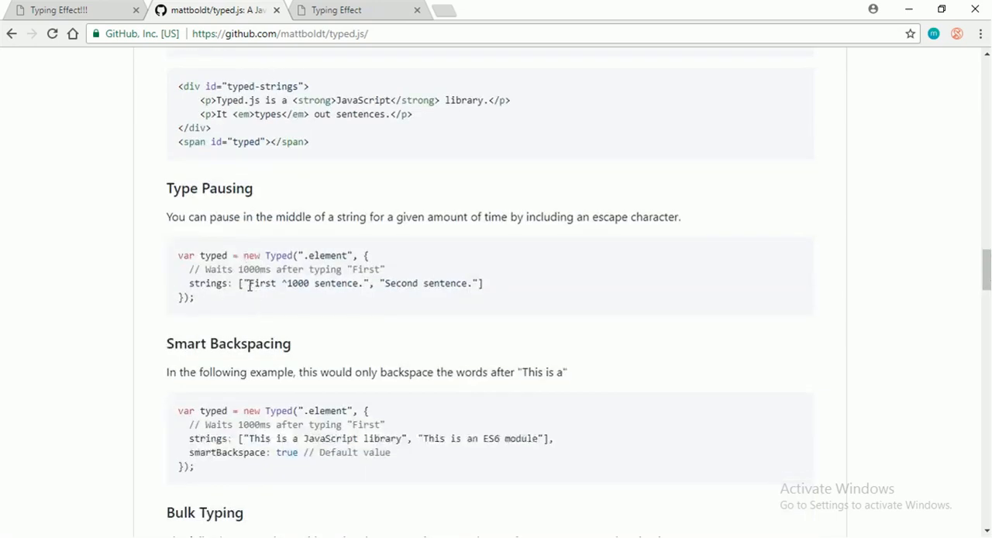
pyautogui.moveTo(244, 283); pyautogui.dragTo(473, 282)
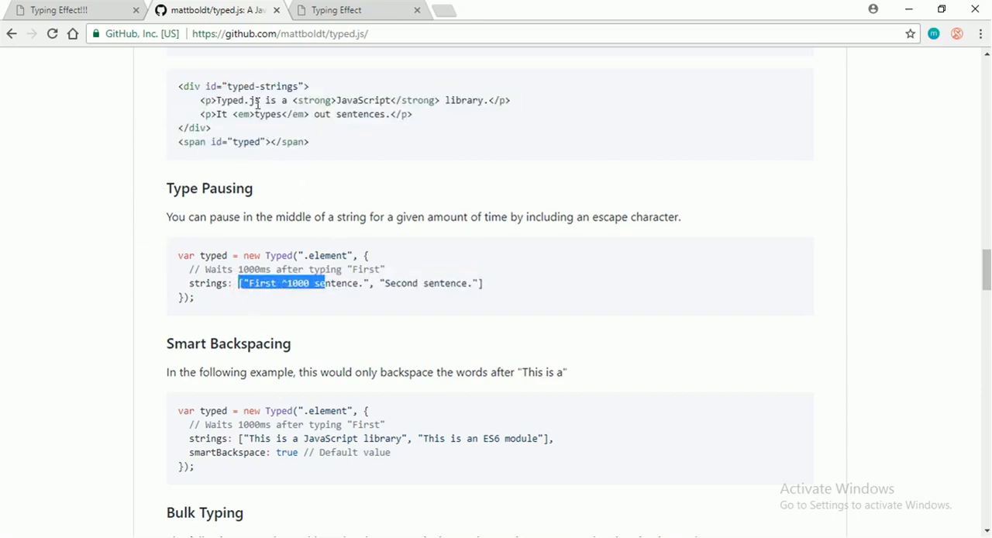
pyautogui.moveTo(436, 122)
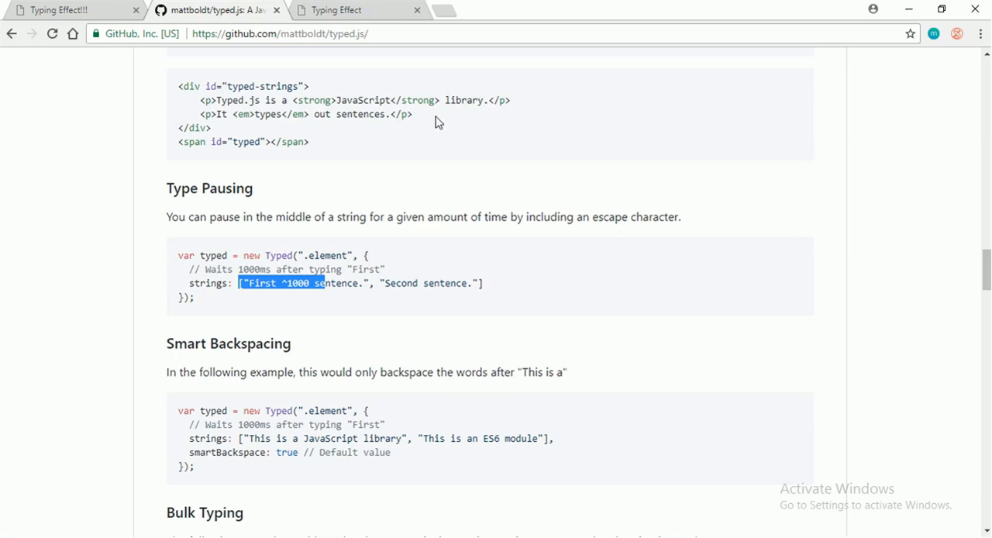
pyautogui.moveTo(940, 317)
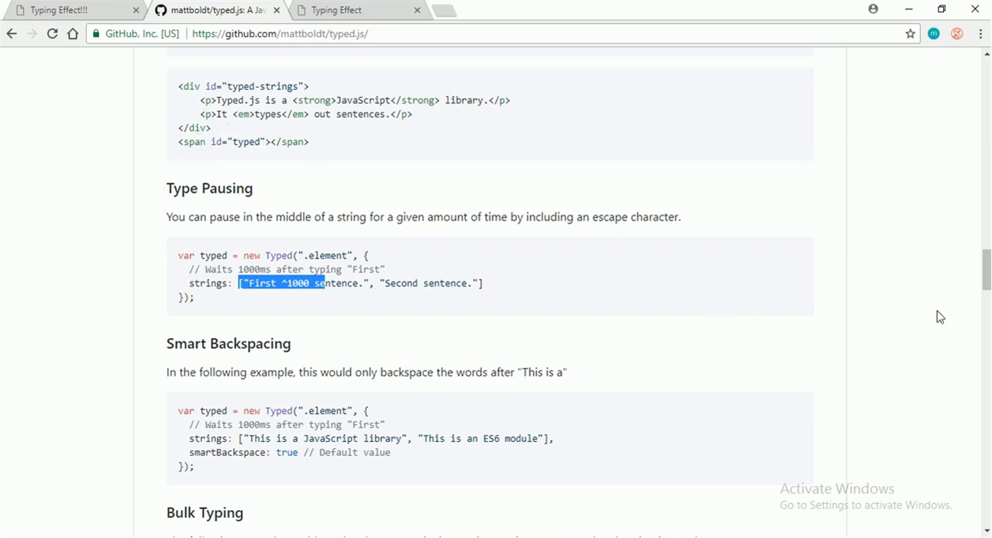
# Scroll the README to the Customization defaults and add backSpeed: 0, below typeSpeed.
pyautogui.scroll(-3)
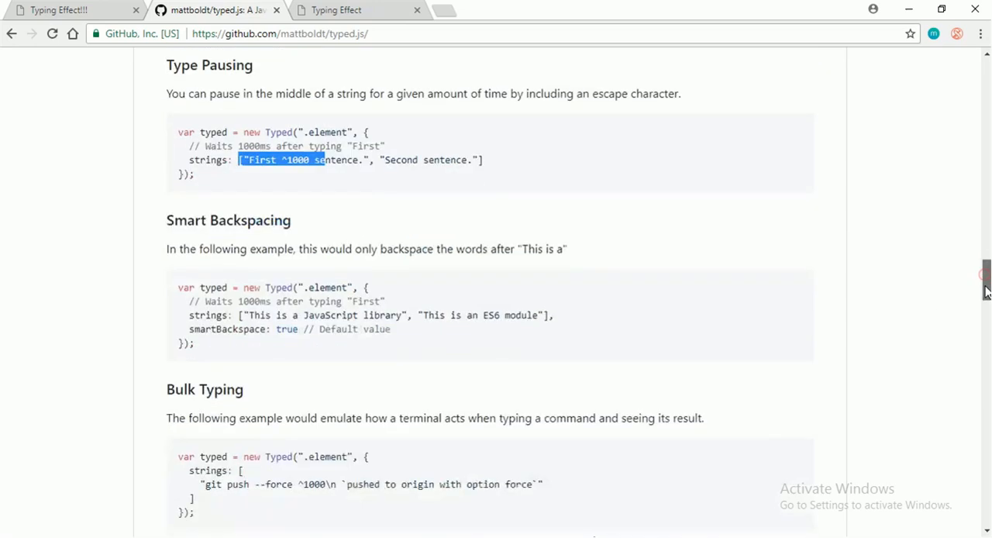
pyautogui.scroll(-3)
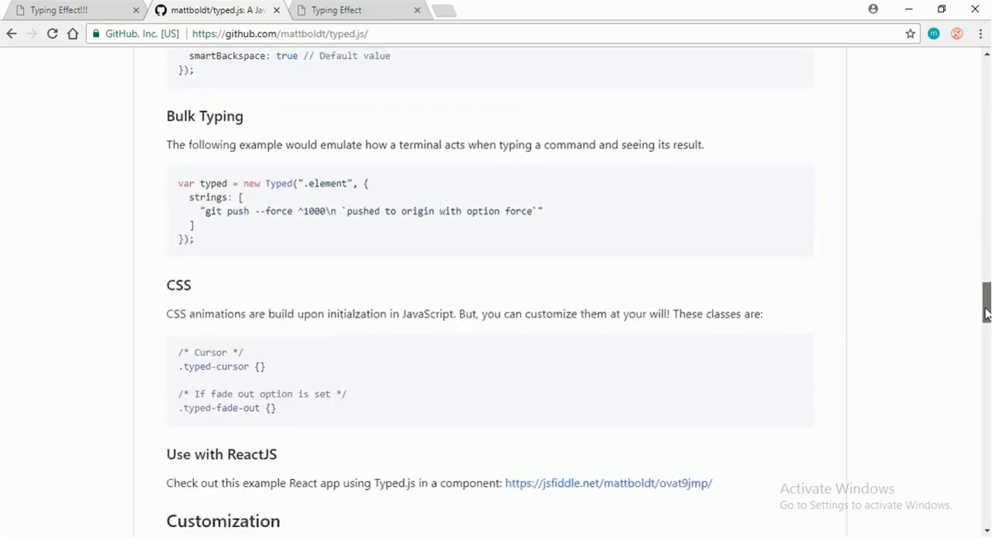
pyautogui.scroll(-3)
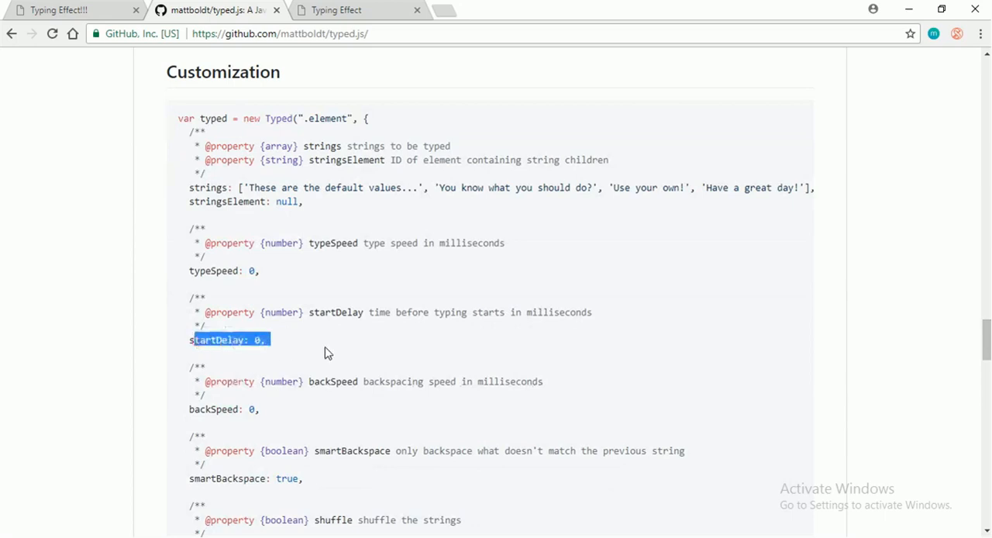
pyautogui.scroll(-3)
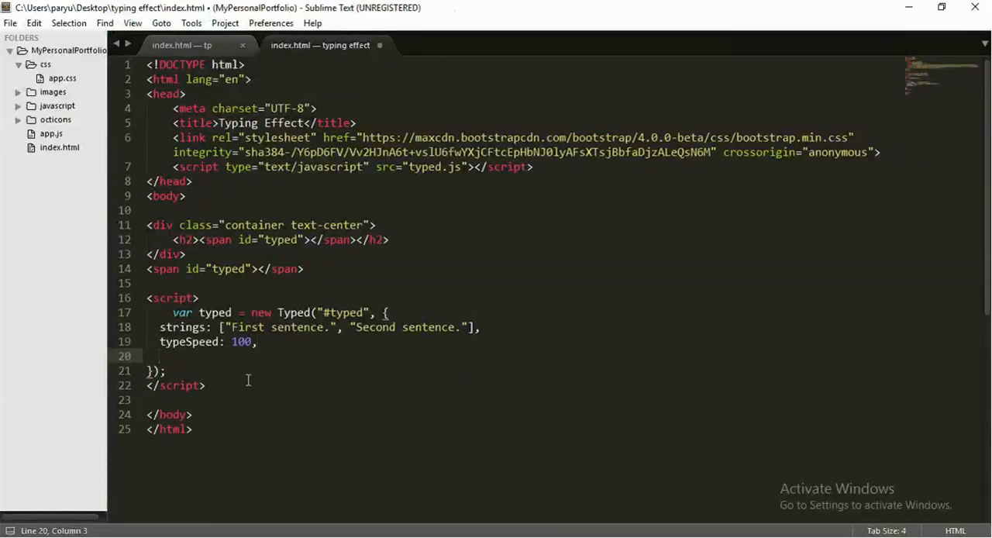
pyautogui.write('backSpeed: 0,')
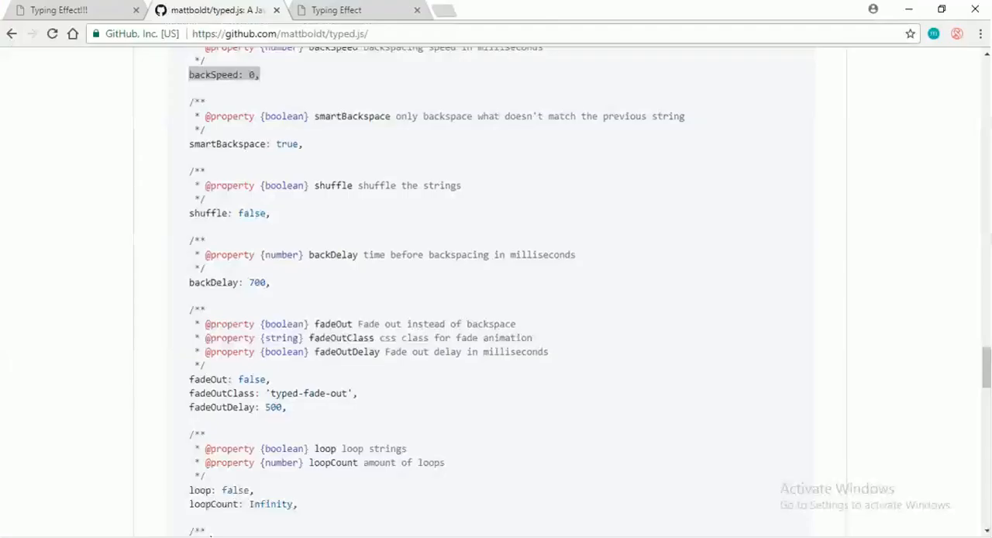
# Compare the other typing-effect demo and the docs' backSpeed default, ending on the local preview.
pyautogui.click(58, 11)
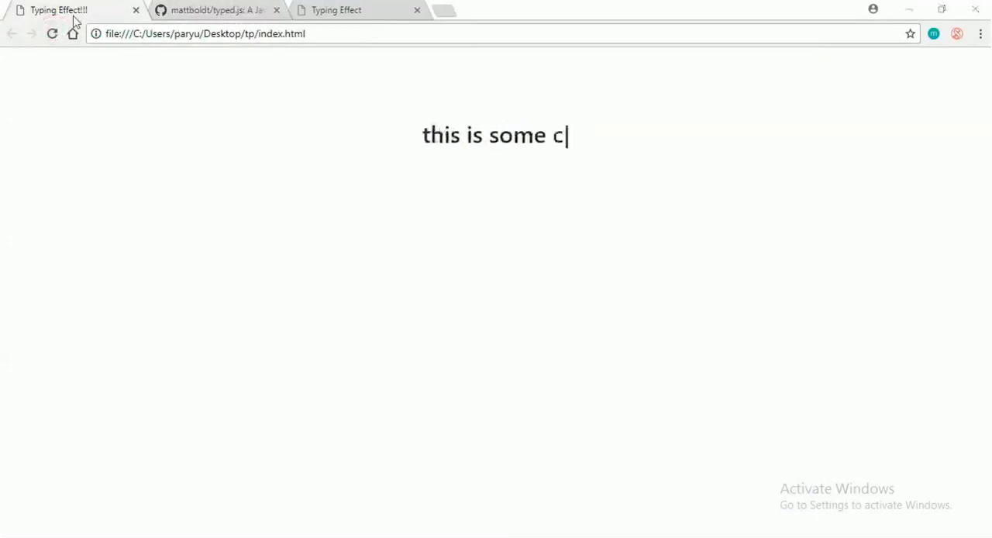
pyautogui.click(52, 33)
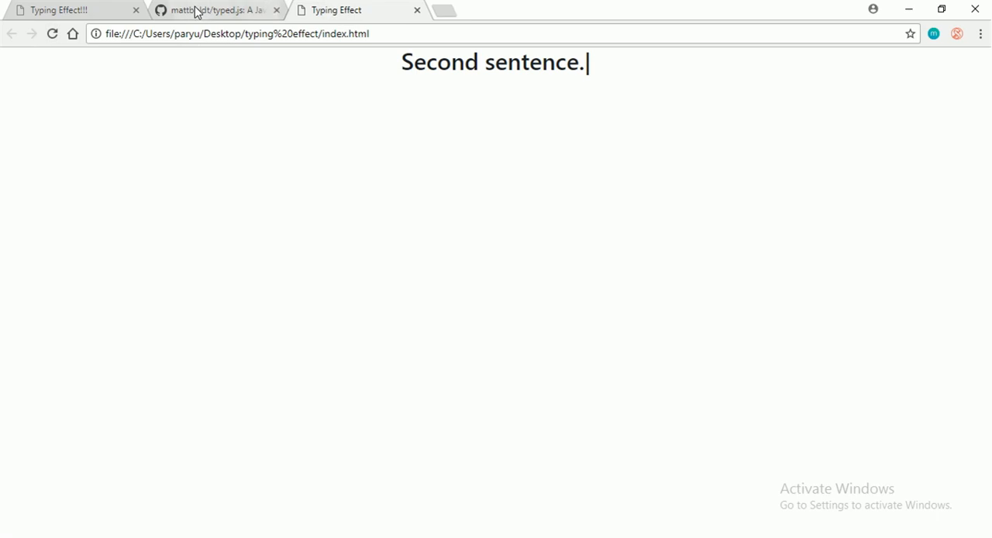
pyautogui.click(209, 10)
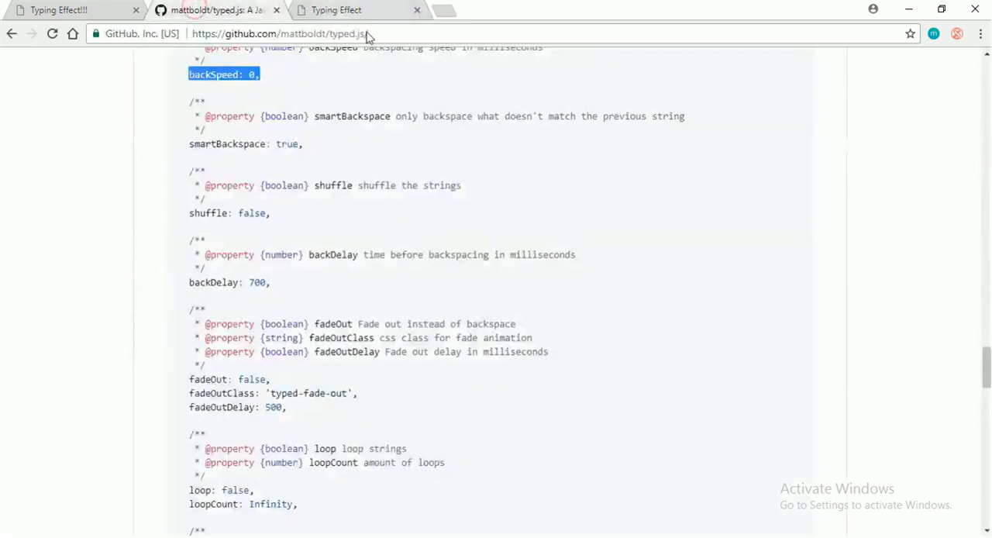
pyautogui.click(335, 10)
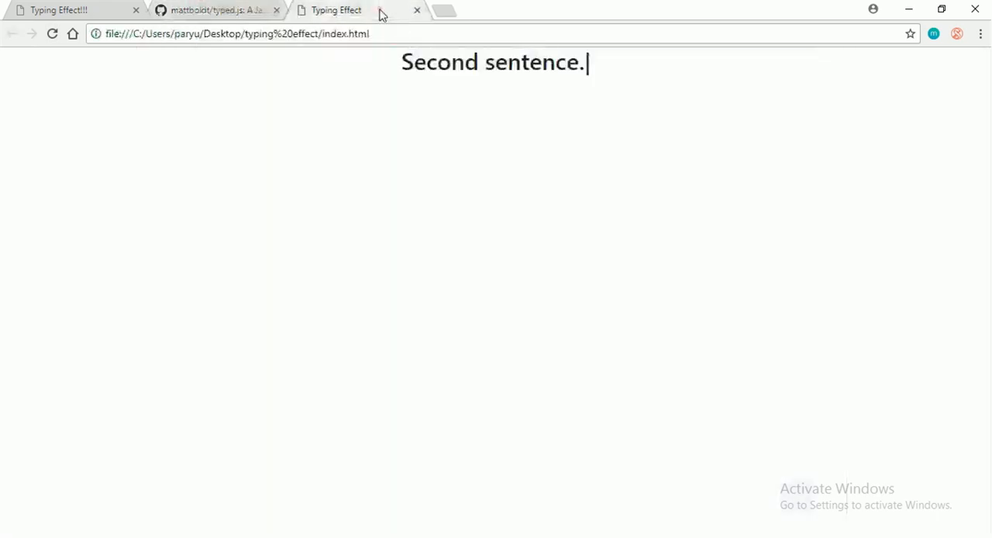